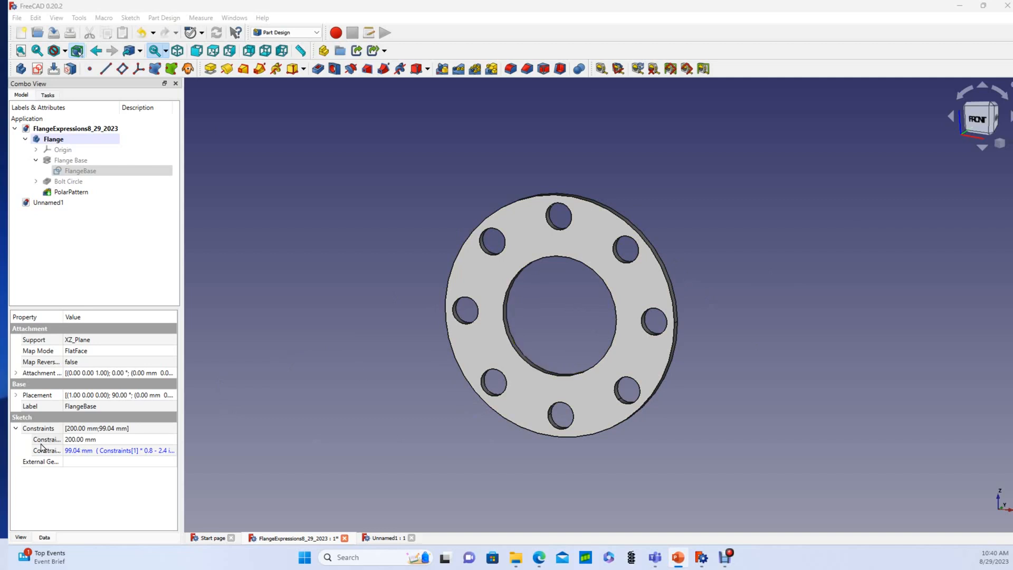
pyautogui.moveTo(79, 447)
pyautogui.write('300')
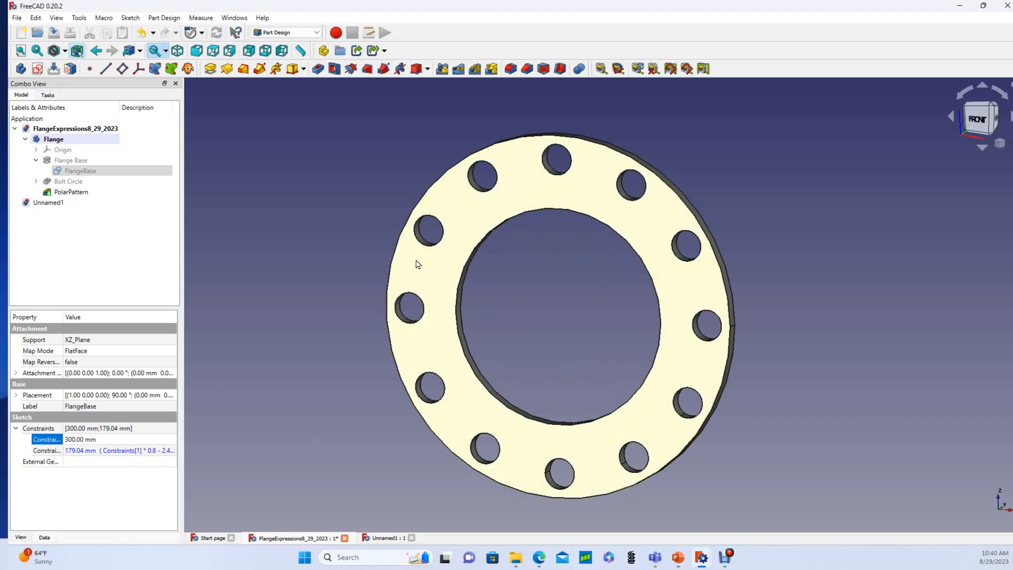
# Change the FlangeBase outer diameter constraint from 300 to 252 mm so the inner dimension follows
pyautogui.click(97, 439)
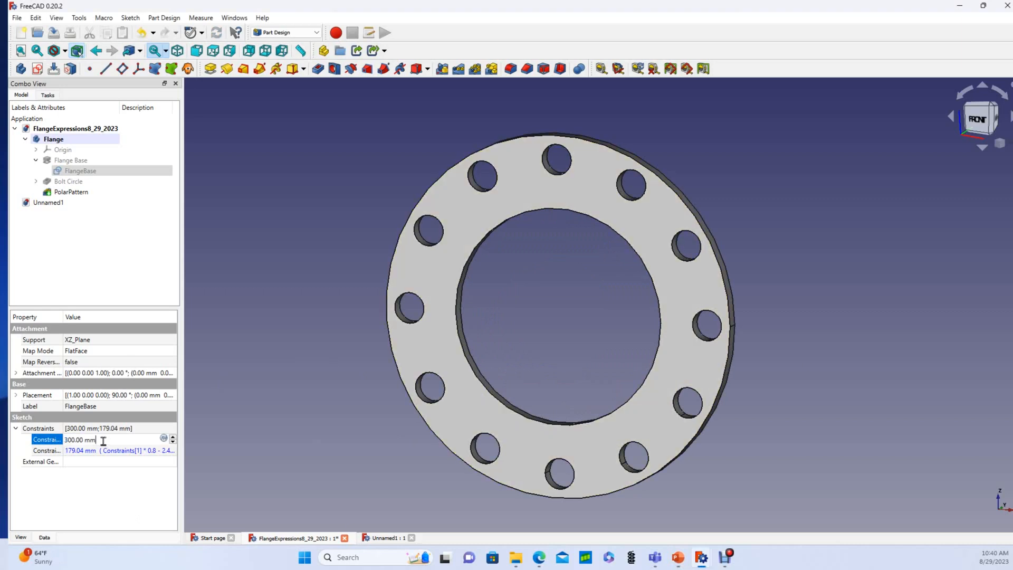
pyautogui.tripleClick(77, 439)
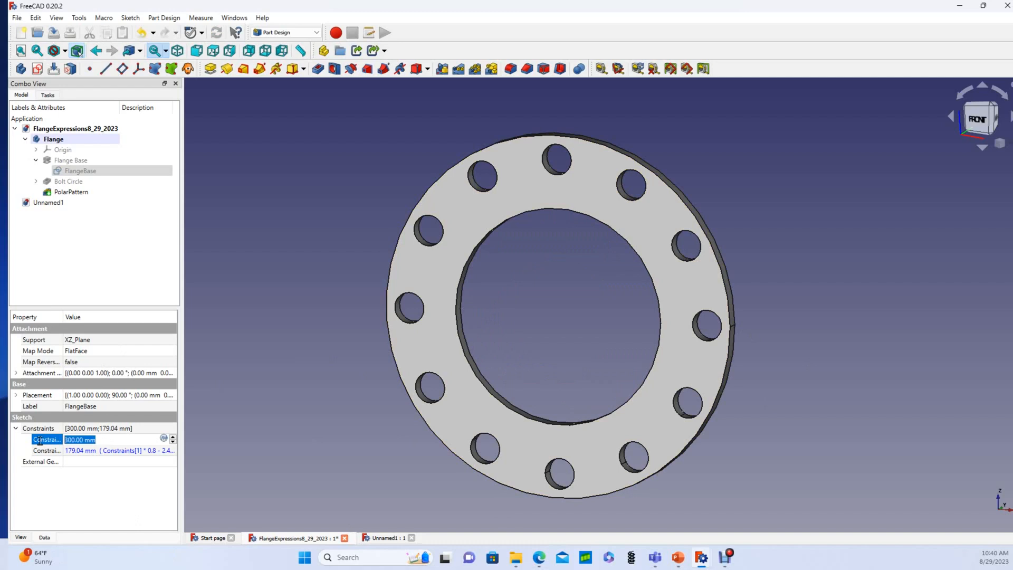
pyautogui.write('252')
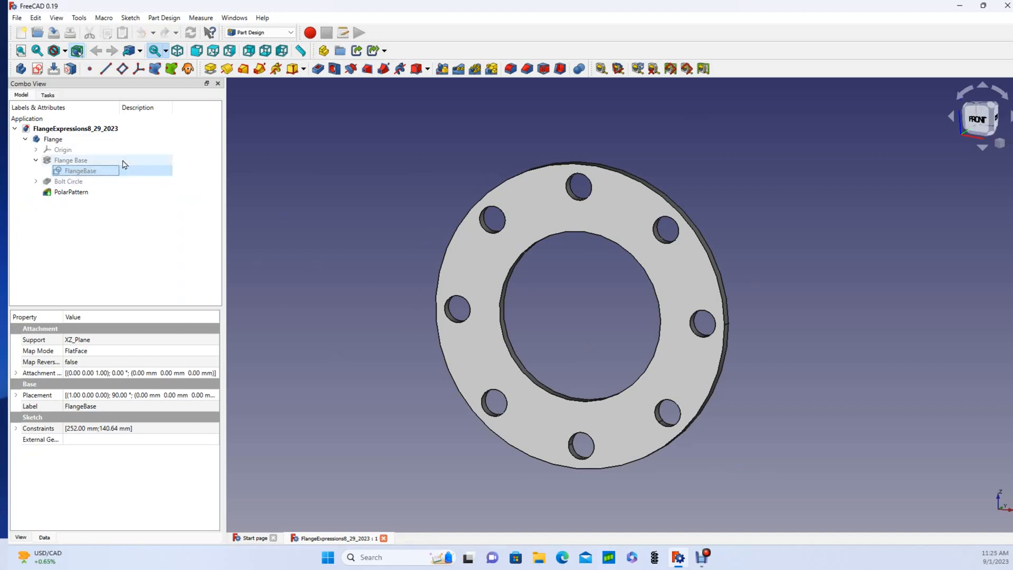
# Create a new empty document and start a sketch, reaching the base-plane choice
pyautogui.click(16, 17)
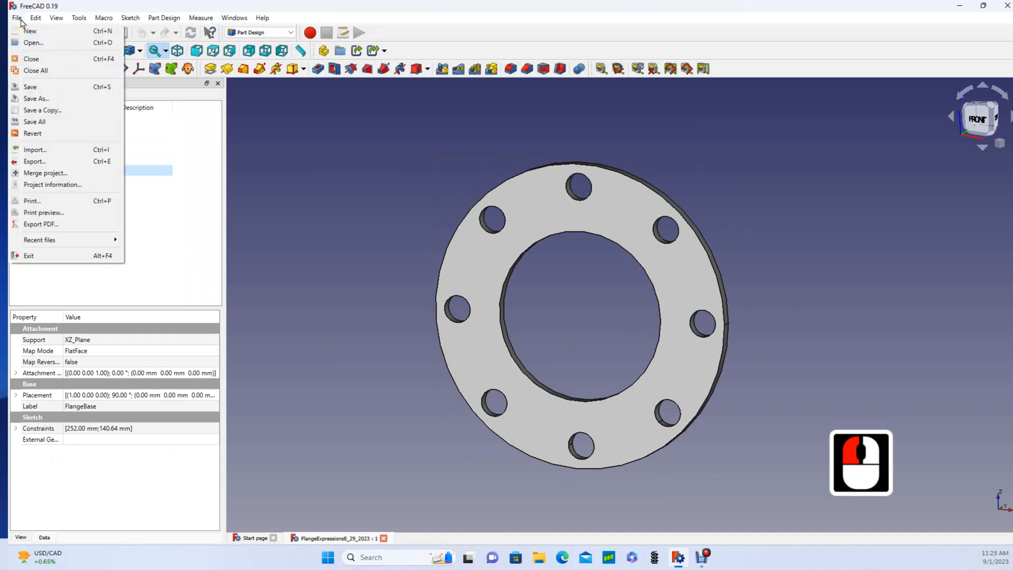
pyautogui.click(30, 31)
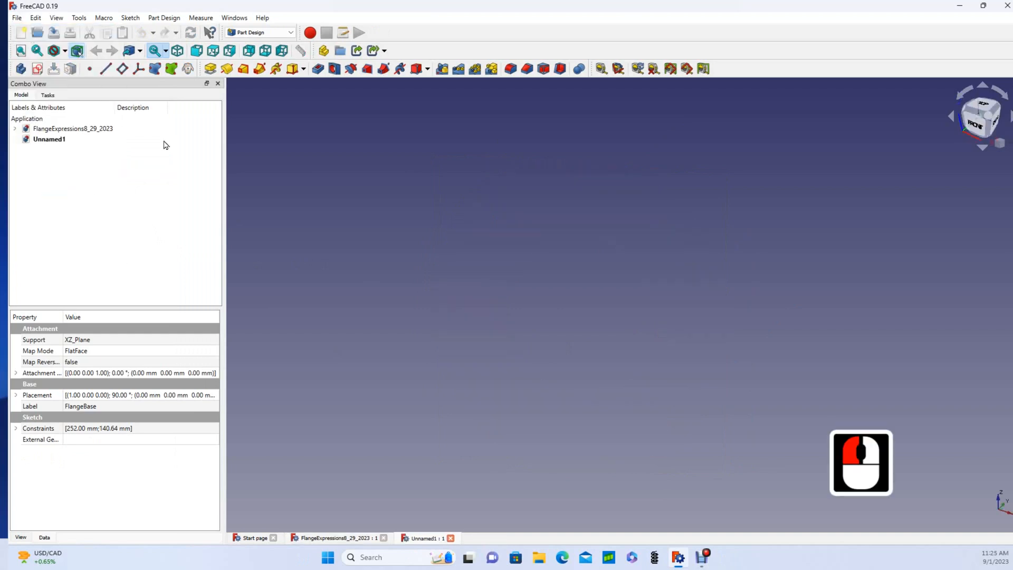
pyautogui.click(262, 32)
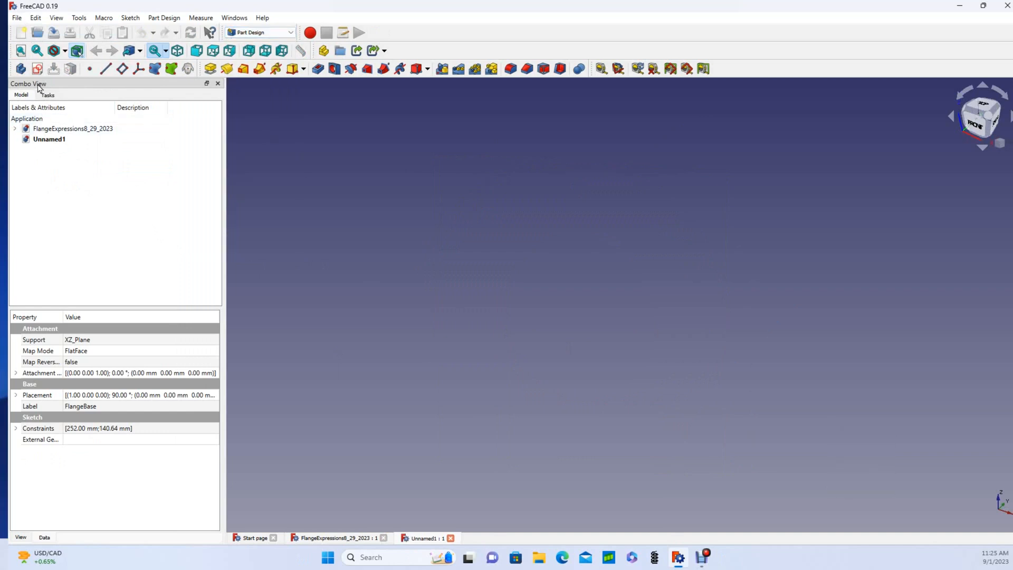
pyautogui.click(37, 69)
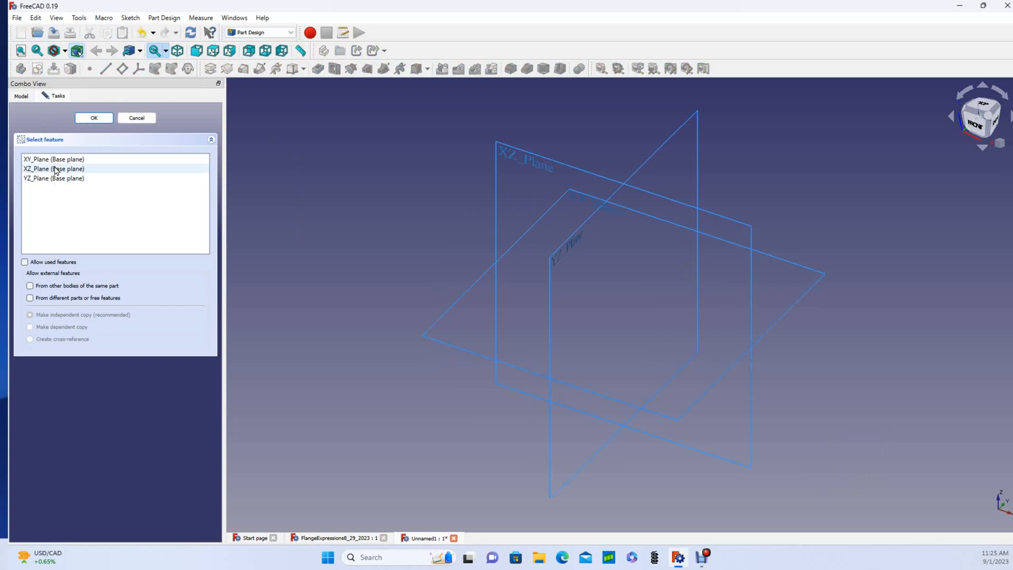
# On the XZ plane draw a 252 mm radius circle at the origin and a smaller concentric circle
pyautogui.doubleClick(54, 168)
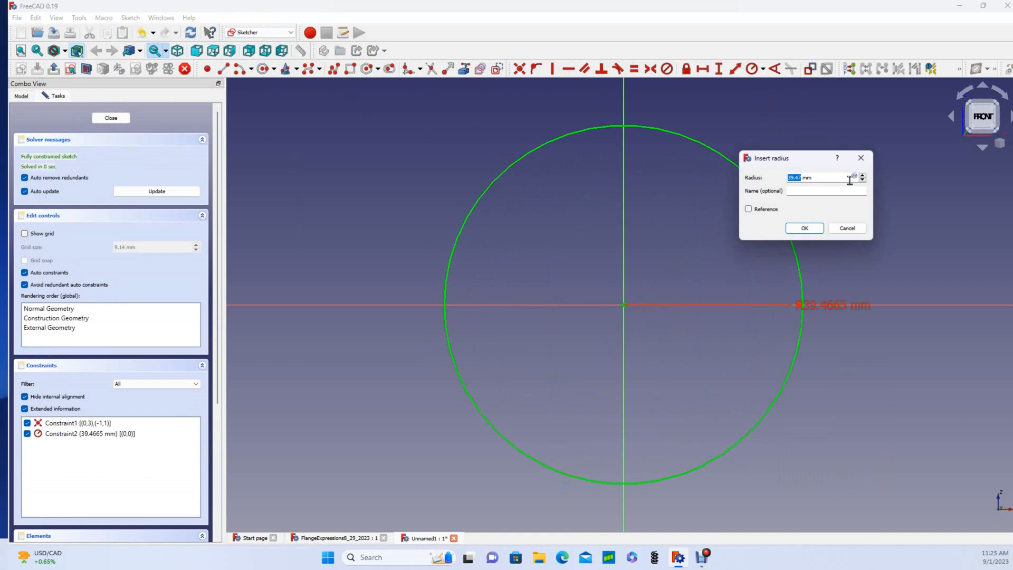
pyautogui.write('252 mm')
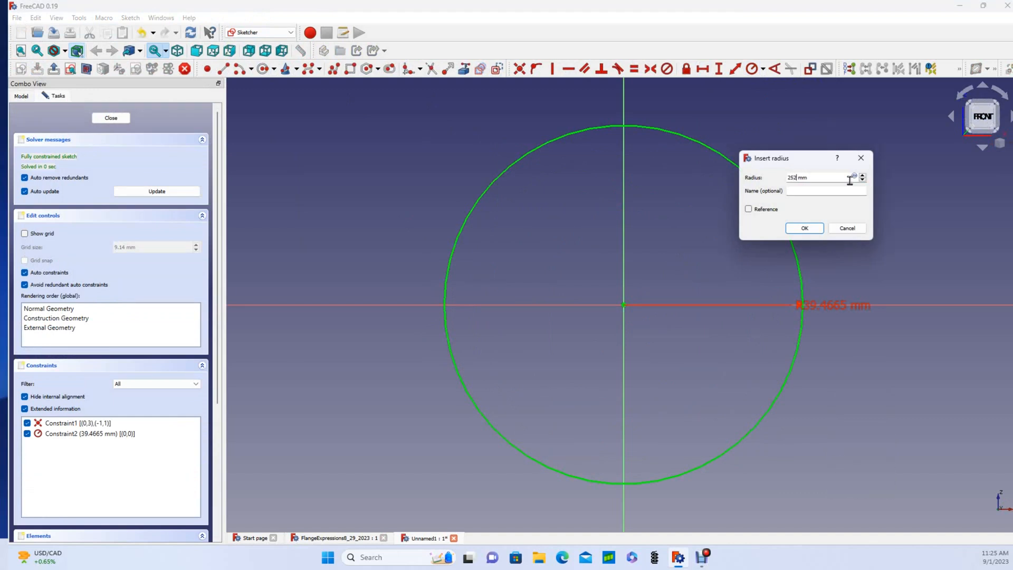
pyautogui.moveTo(804, 227)
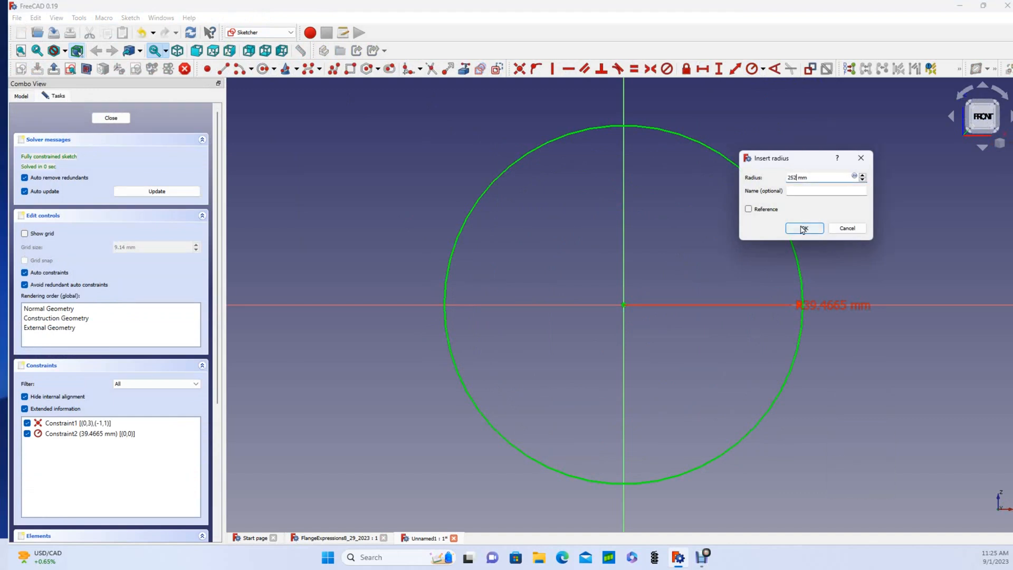
pyautogui.click(804, 228)
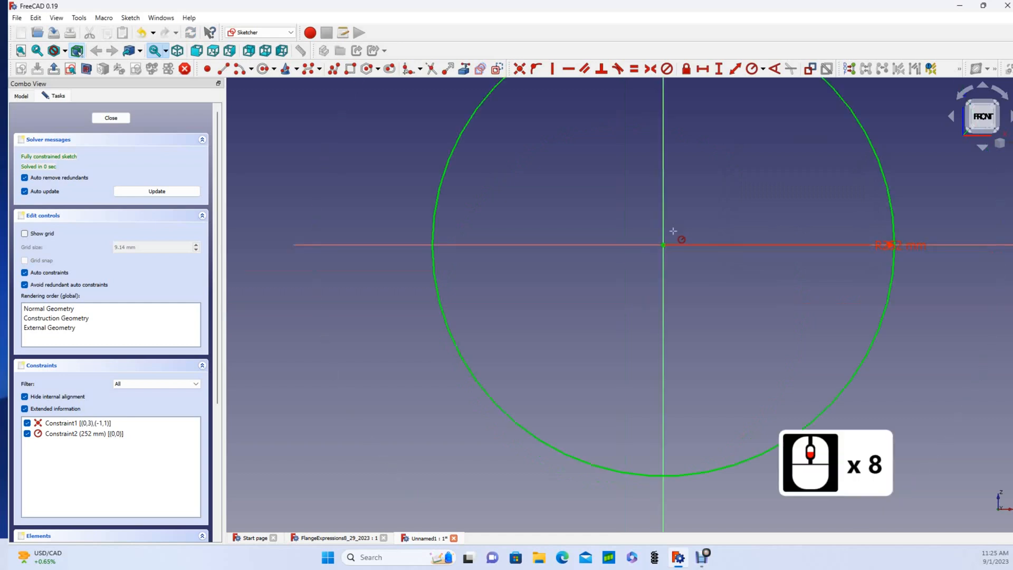
pyautogui.scroll(-3)
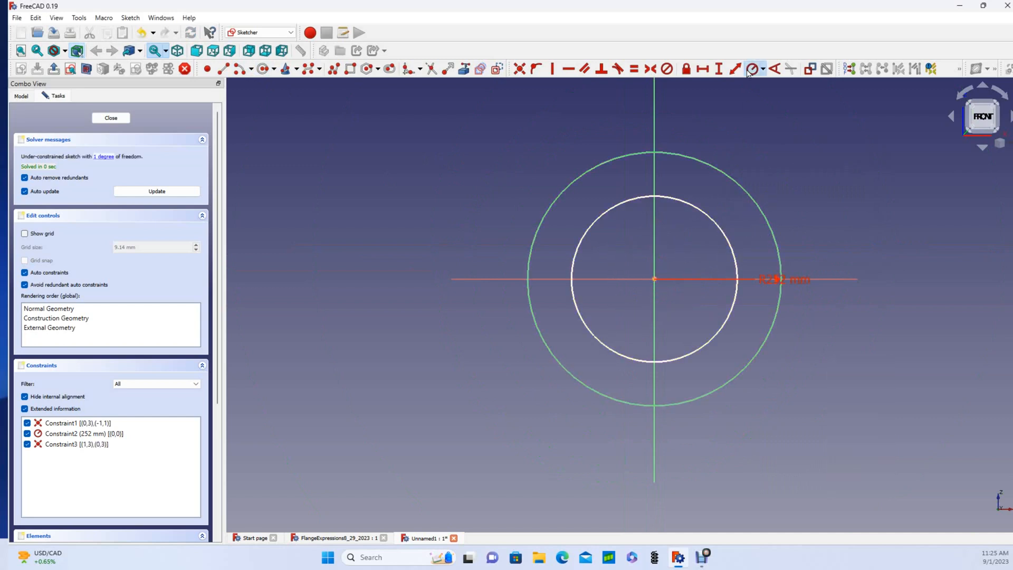
# Add a radius constraint to the inner circle and bring up its formula editor
pyautogui.click(751, 69)
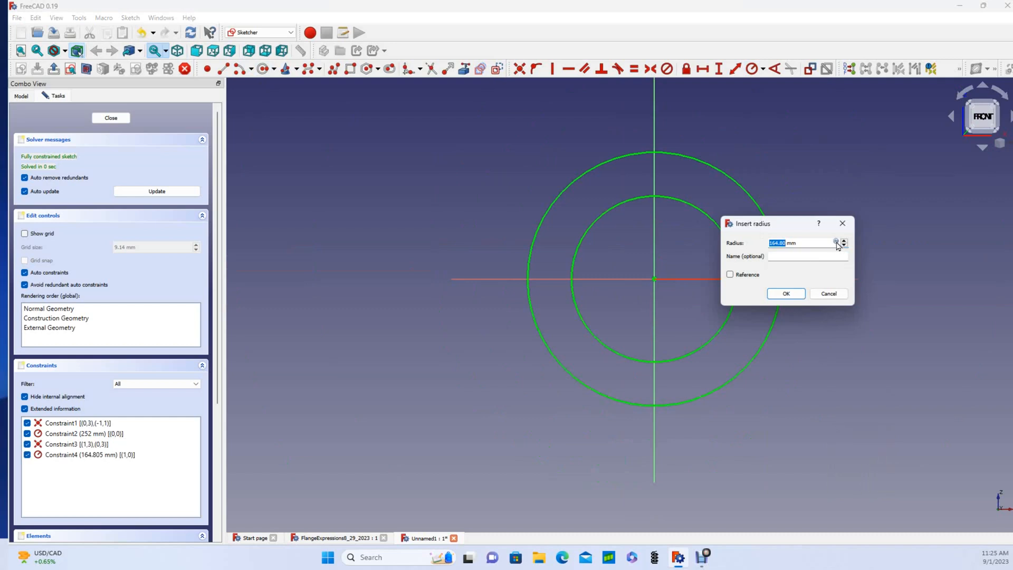
pyautogui.click(836, 242)
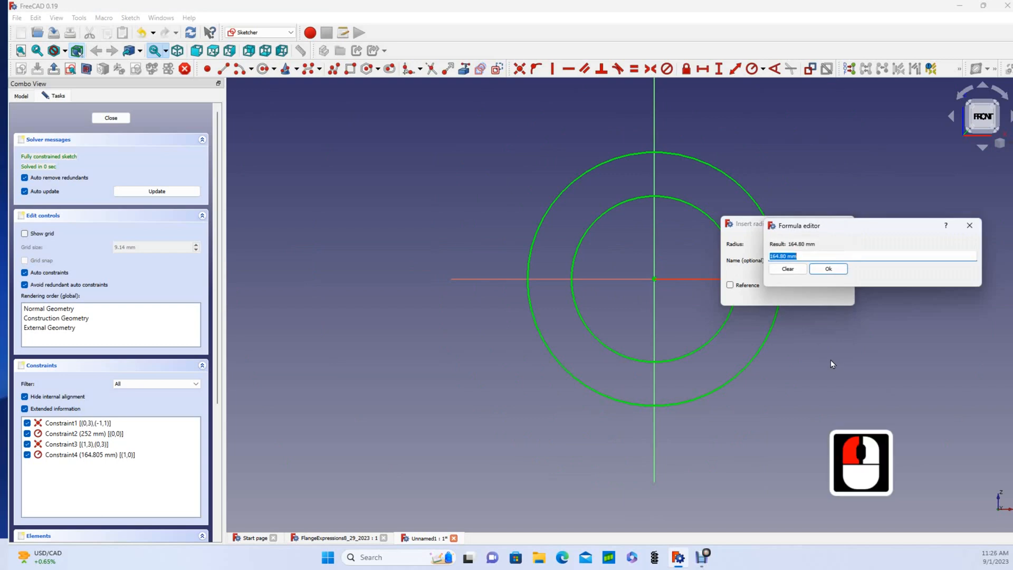
# Enter the inner radius expression Constraints[1]*0.8-2.4in, evaluating to 140.64 mm
pyautogui.write('Constraints')
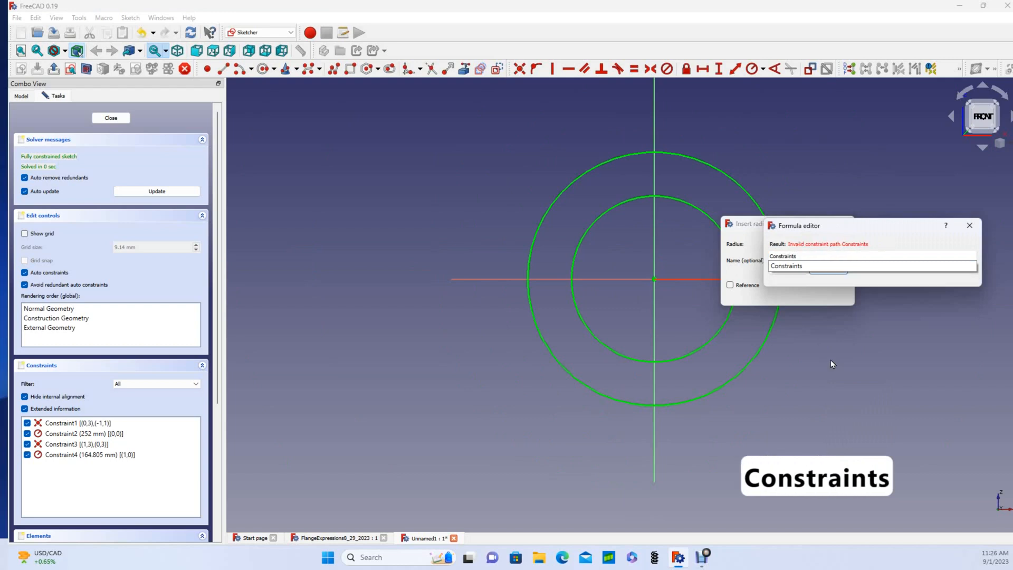
pyautogui.write('[1]')
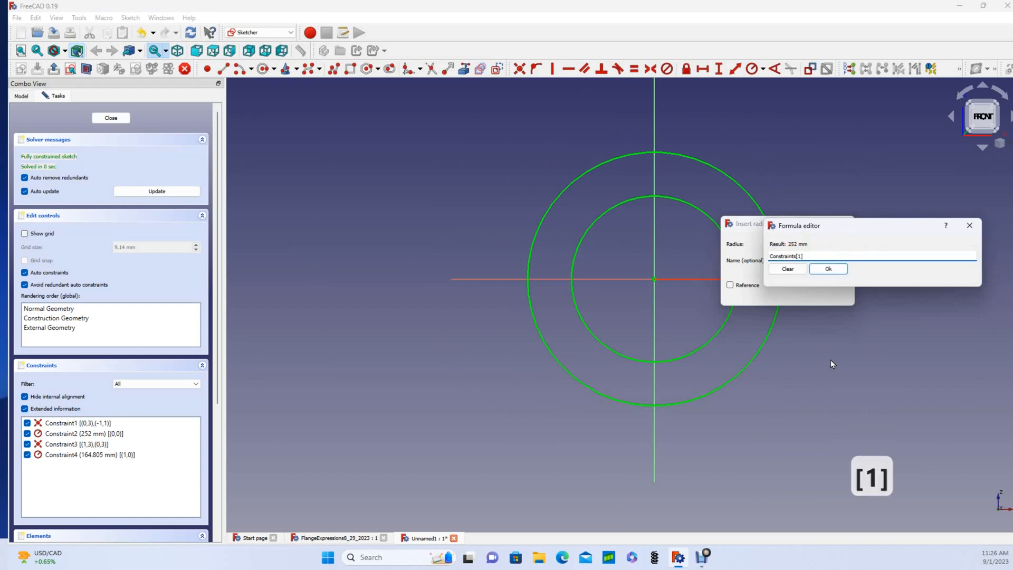
pyautogui.write('*')
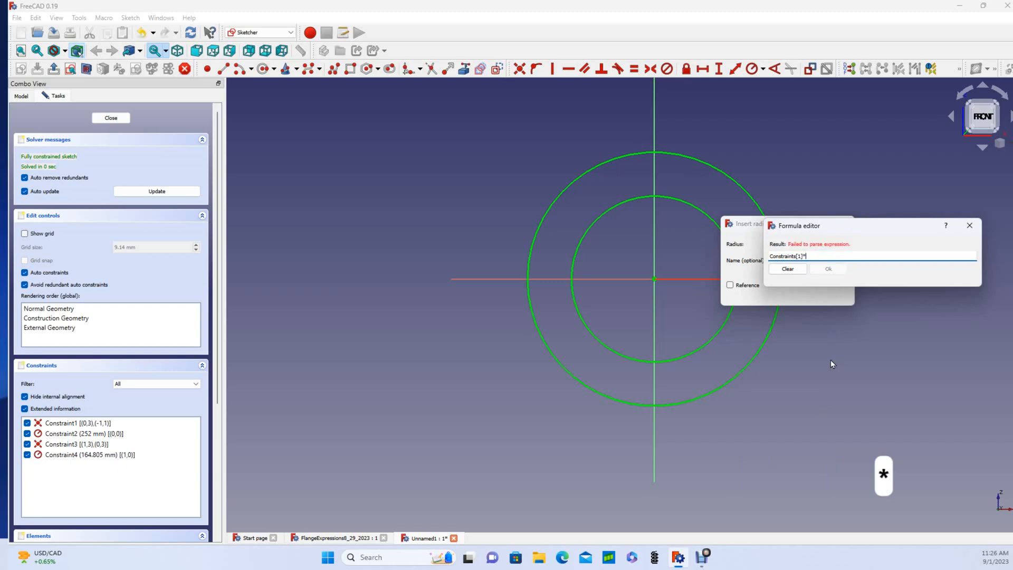
pyautogui.write('0.8-2.4in')
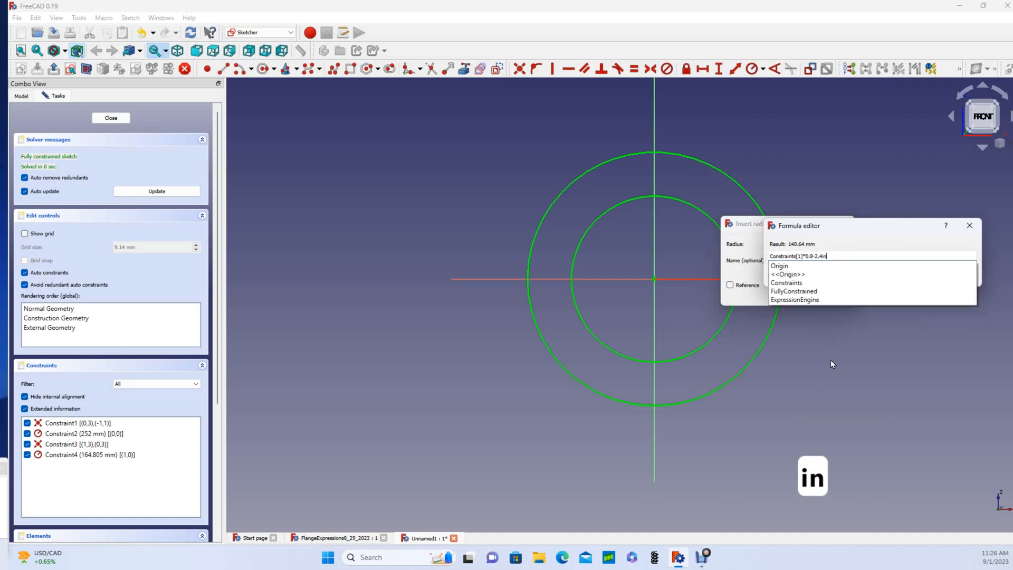
pyautogui.moveTo(807, 248)
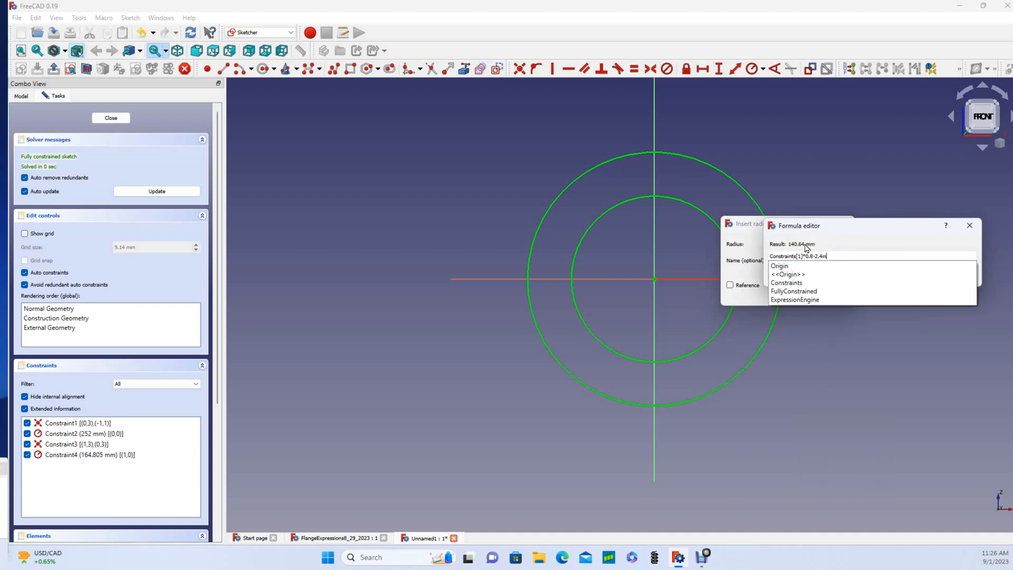
pyautogui.moveTo(826, 258)
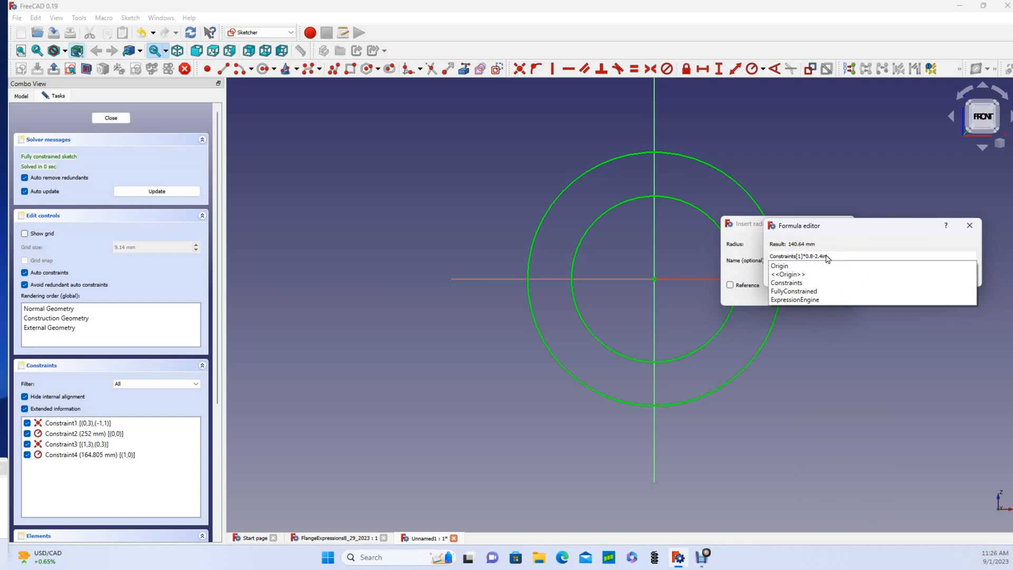
pyautogui.moveTo(841, 253)
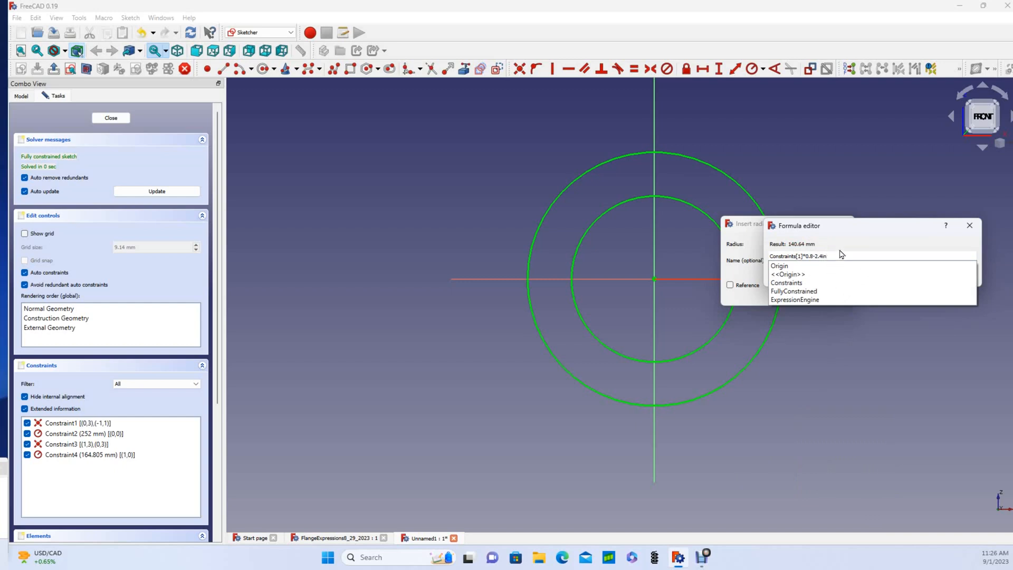
pyautogui.moveTo(773, 264)
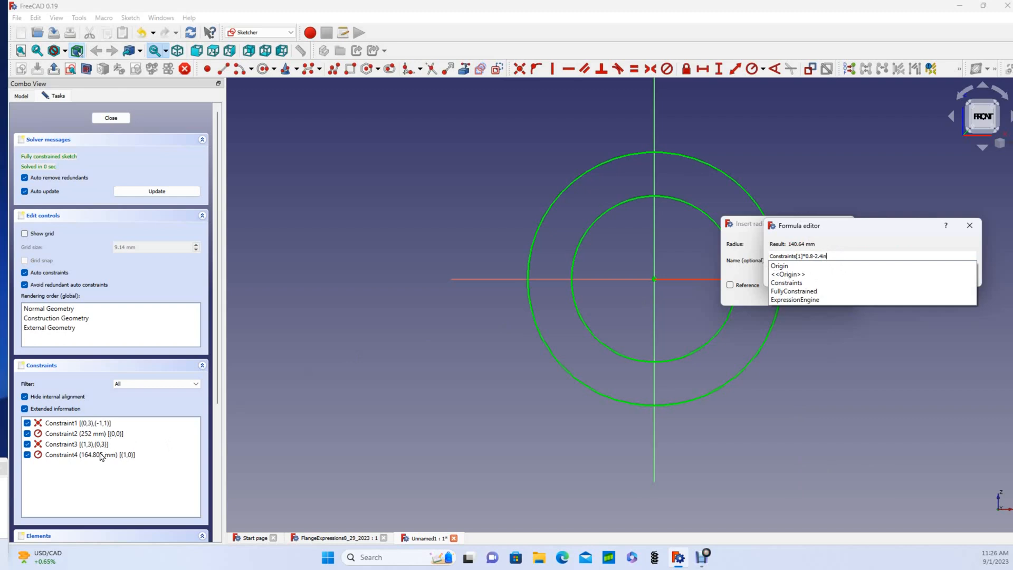
pyautogui.moveTo(53, 432)
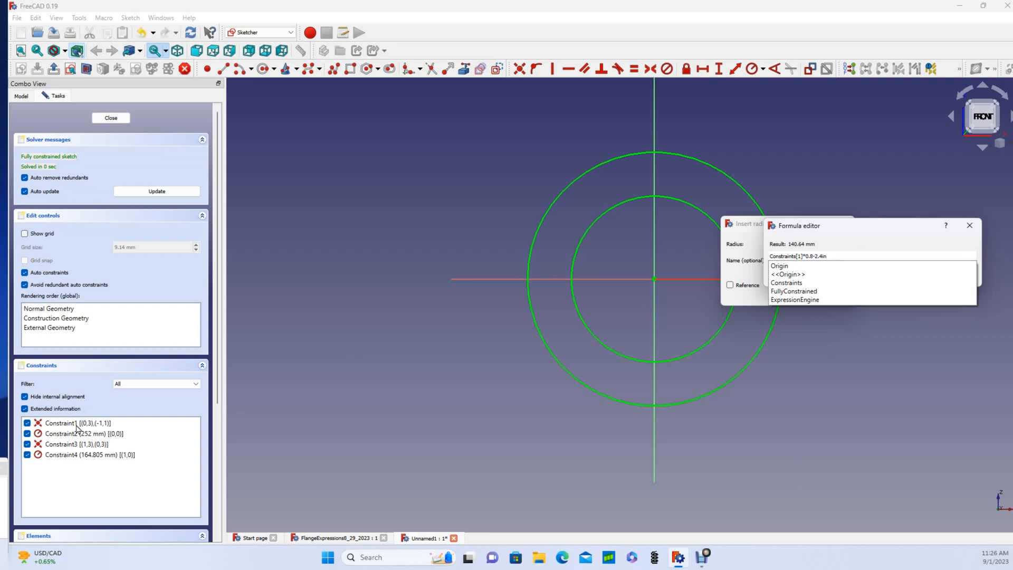
pyautogui.moveTo(765, 295)
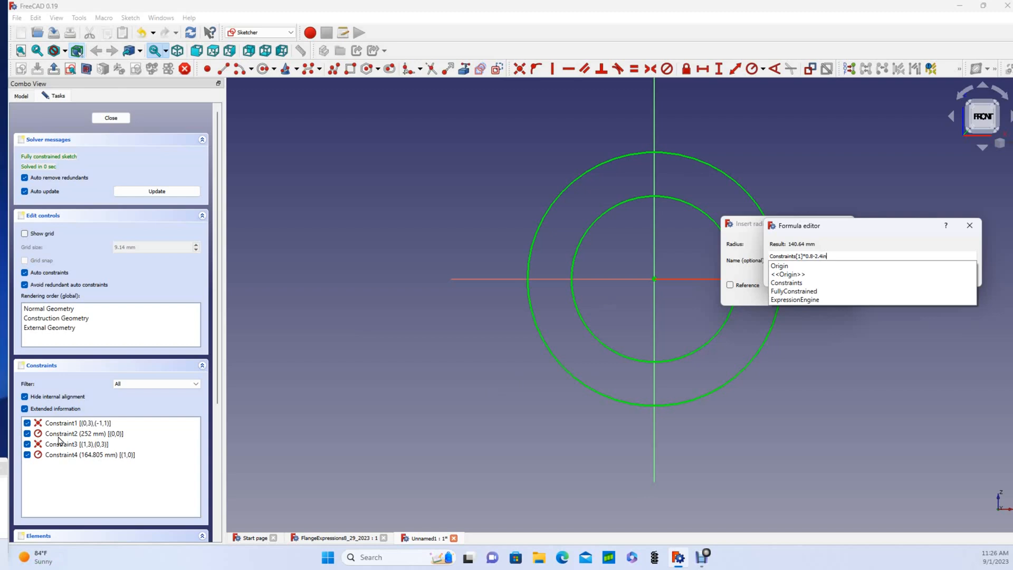
pyautogui.moveTo(774, 273)
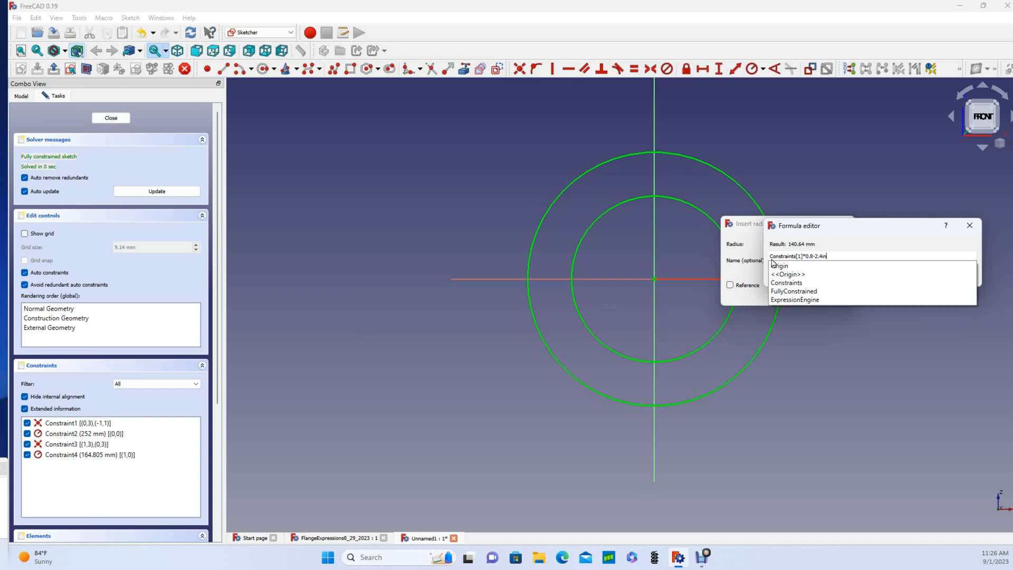
pyautogui.moveTo(822, 264)
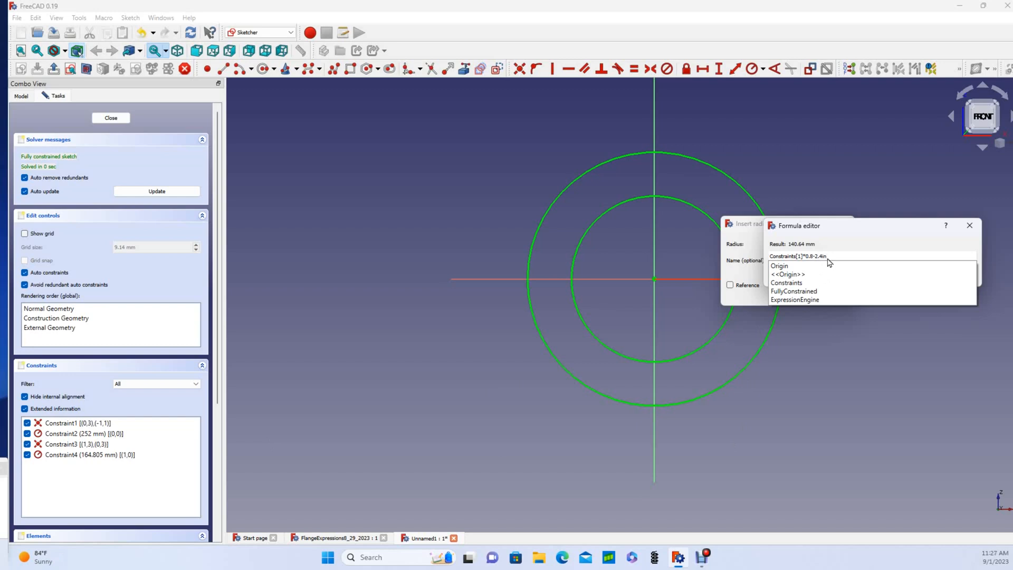
pyautogui.moveTo(773, 264)
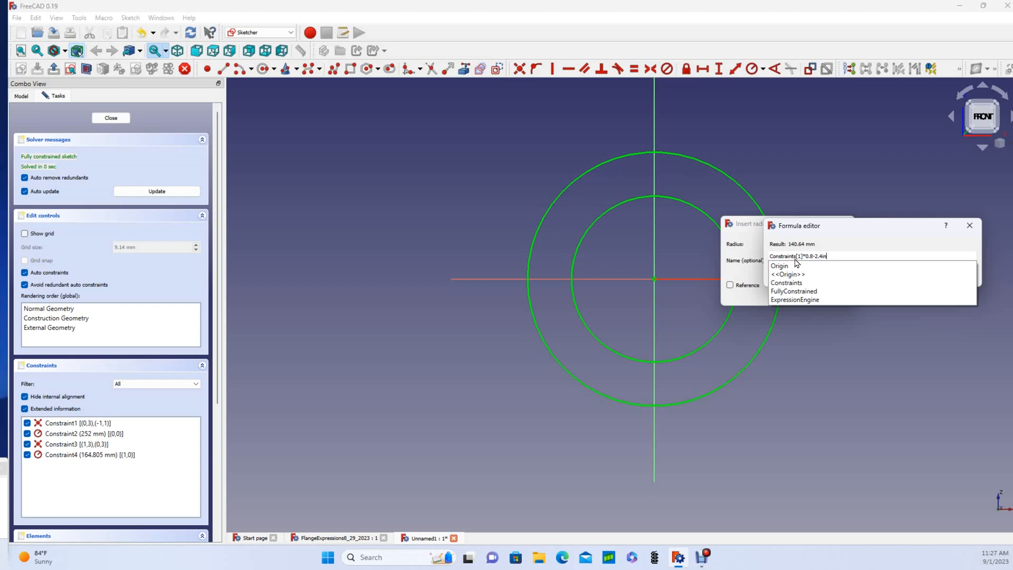
pyautogui.moveTo(831, 264)
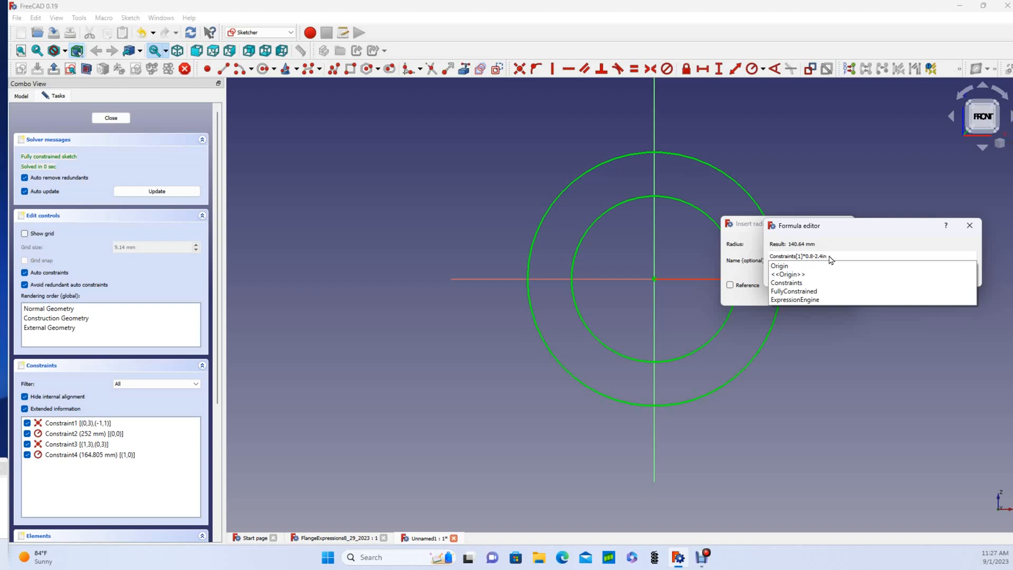
pyautogui.click(969, 224)
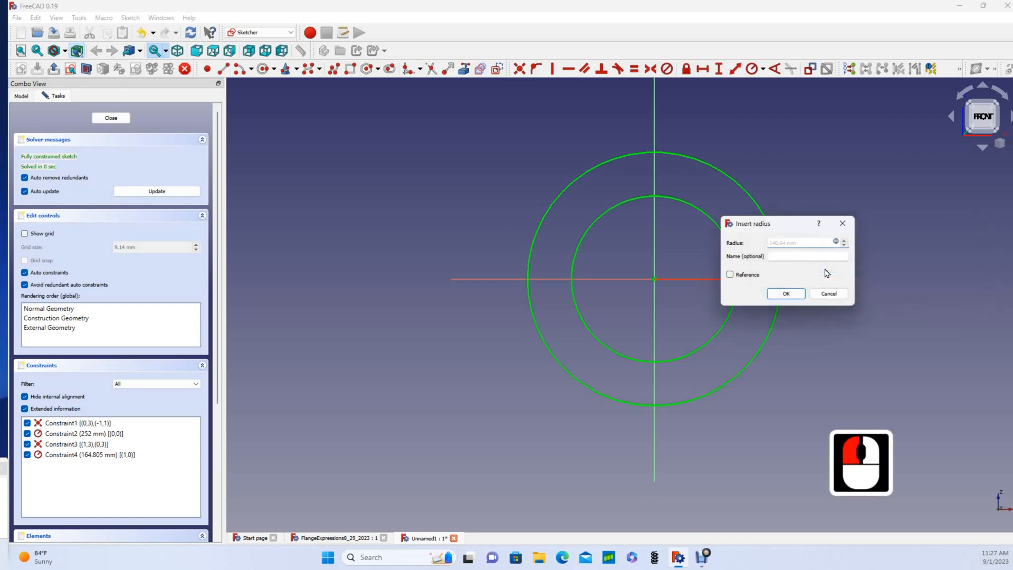
# Apply the 140.64 mm inner radius and rename the 252 mm diameter constraint to OD
pyautogui.click(786, 293)
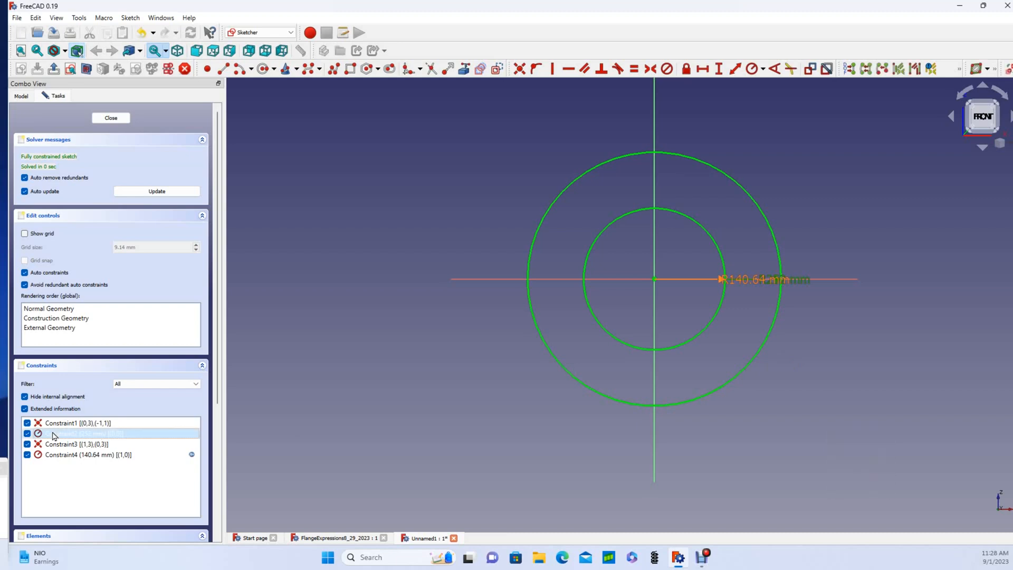
pyautogui.rightClick(74, 432)
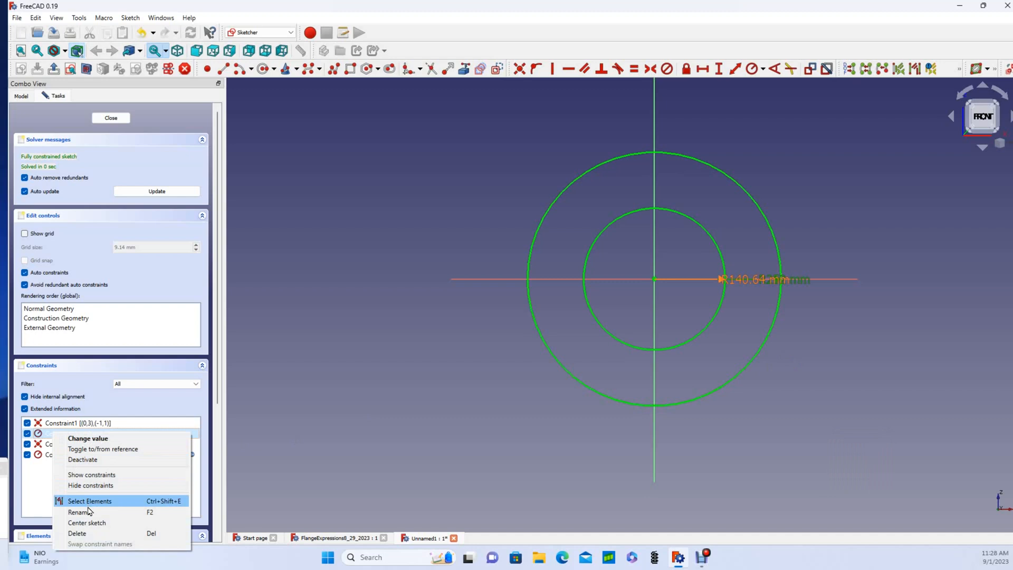
pyautogui.click(78, 511)
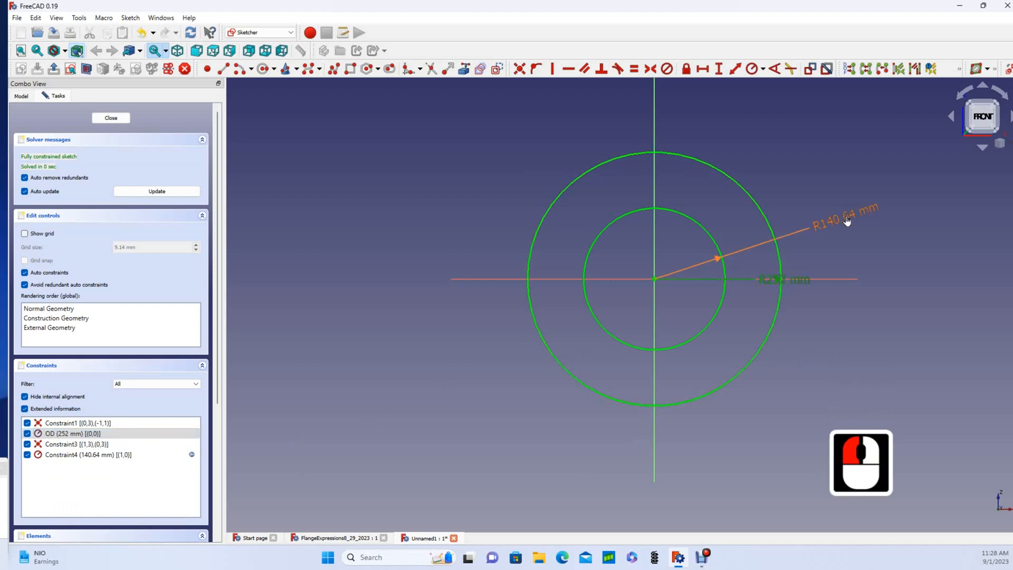
# Reopen the formula behind the inner circle's 140.64 mm radius constraint
pyautogui.doubleClick(843, 219)
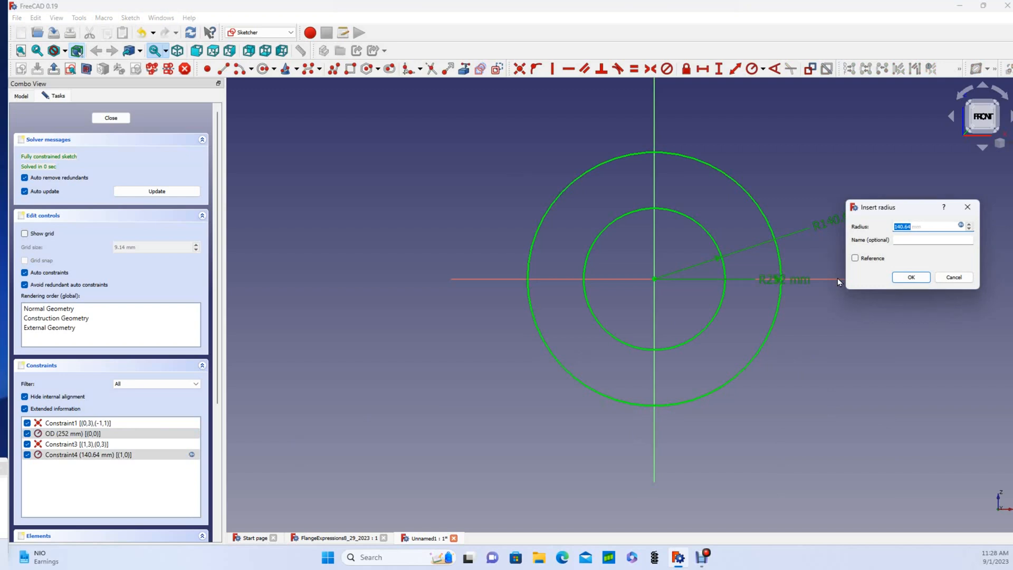
pyautogui.moveTo(872, 283)
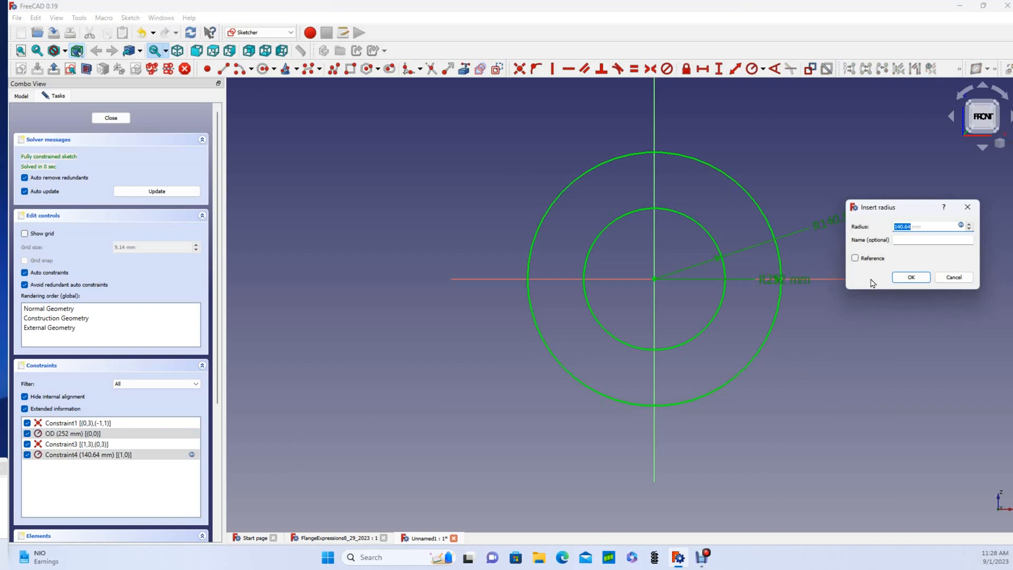
pyautogui.moveTo(787, 264)
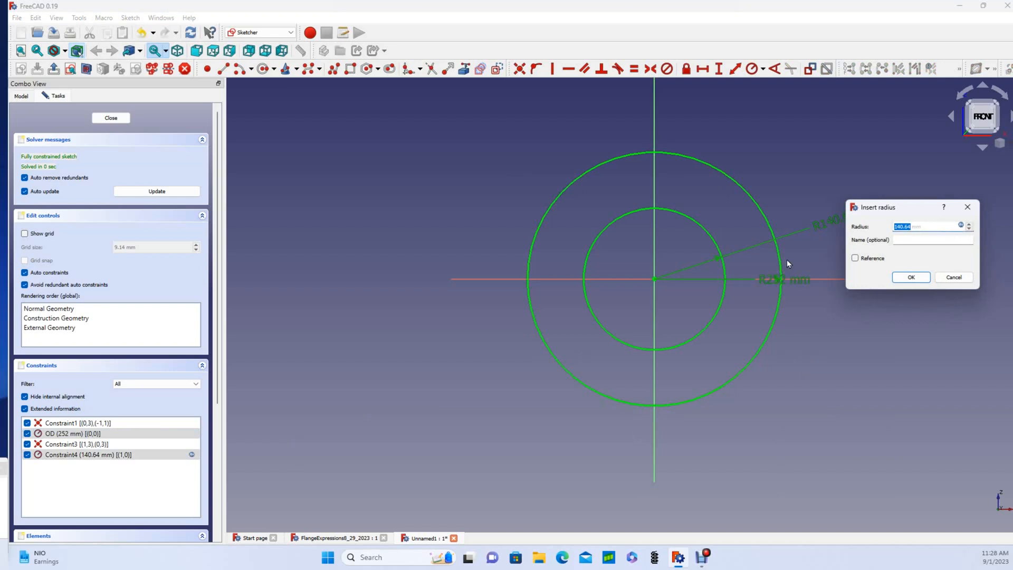
pyautogui.click(961, 226)
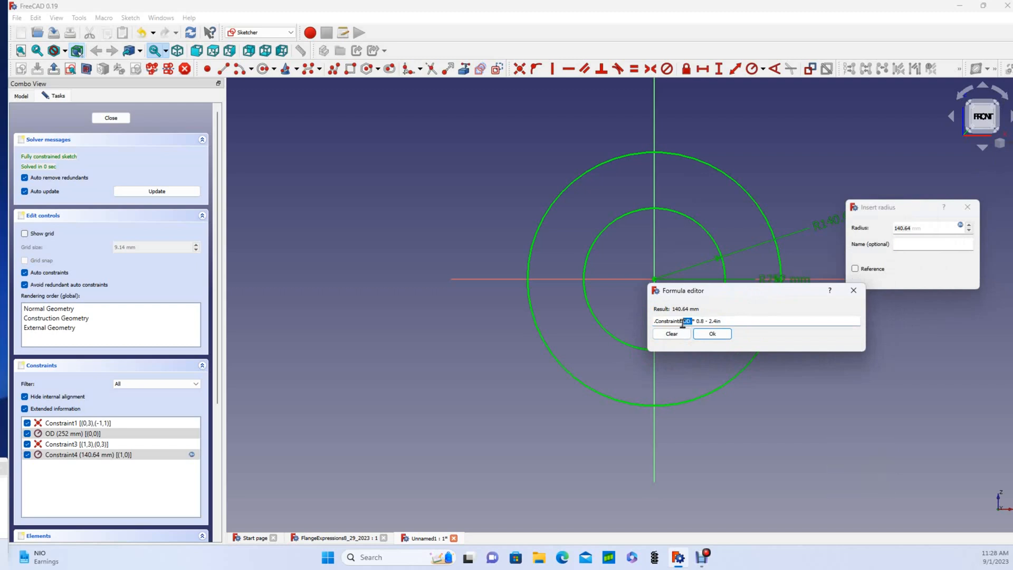
# Make the inner radius expression <<Sketch>>.Constraints.OD * 0.8 - 2.4in and apply it, keeping 140.64 mm
pyautogui.doubleClick(672, 322)
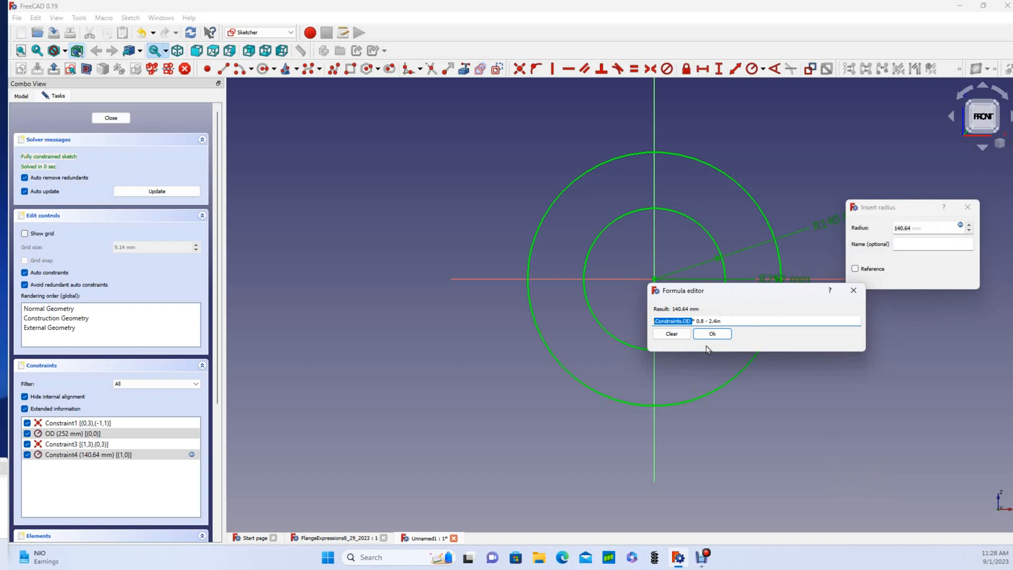
pyautogui.moveTo(730, 322)
pyautogui.write('<<Sketch>>.')
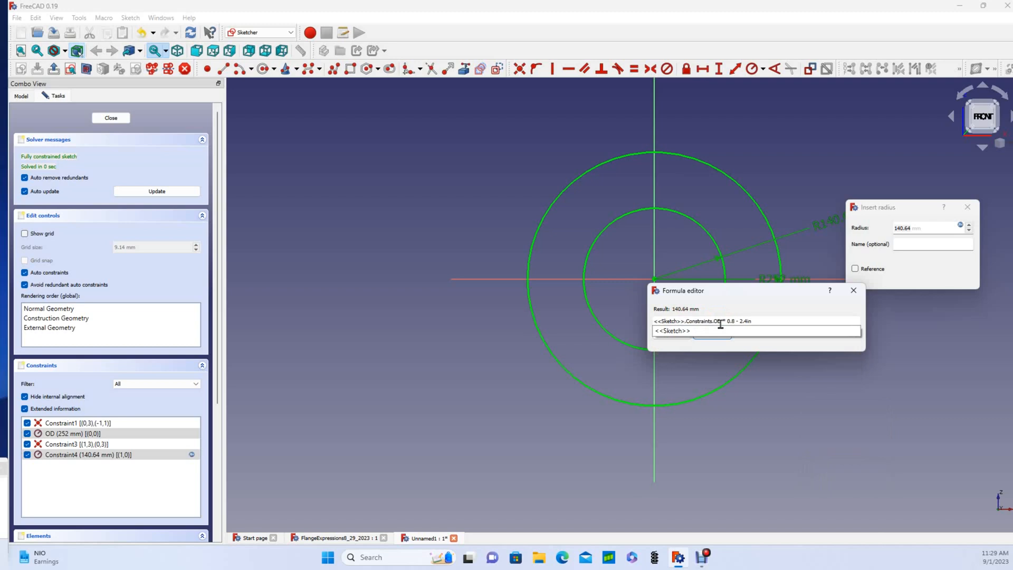
pyautogui.moveTo(768, 325)
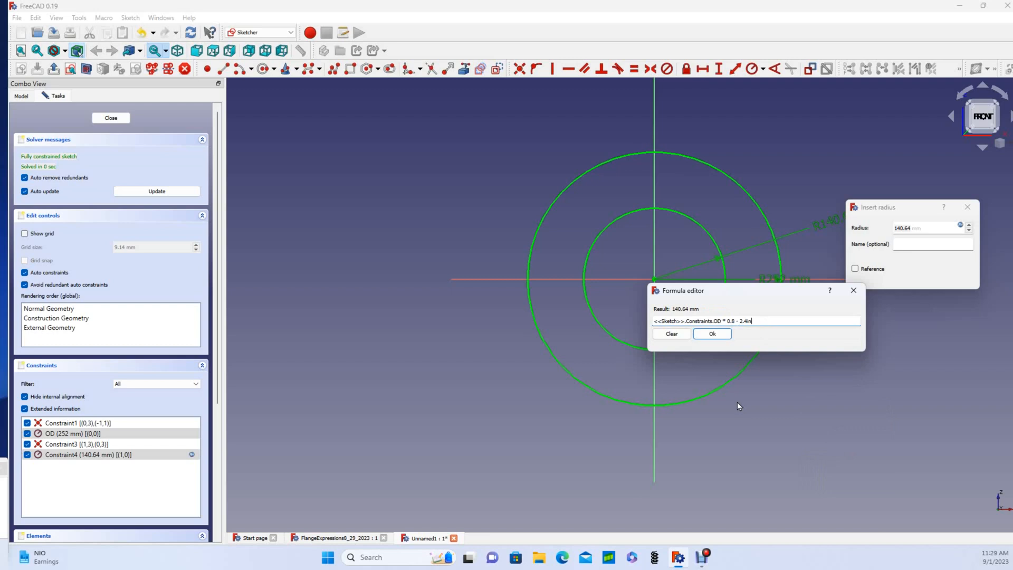
pyautogui.moveTo(678, 373)
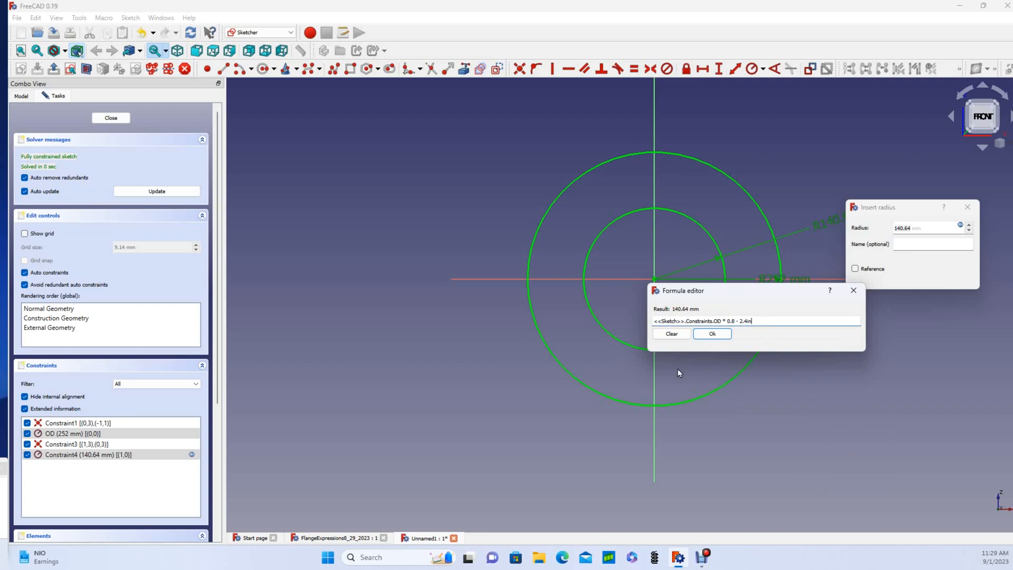
pyautogui.moveTo(684, 382)
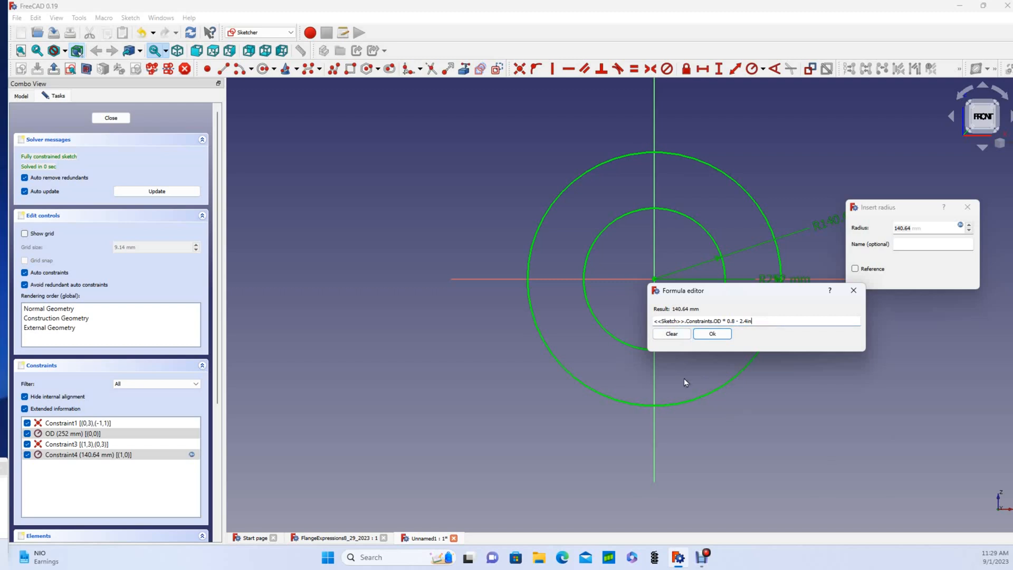
pyautogui.click(711, 333)
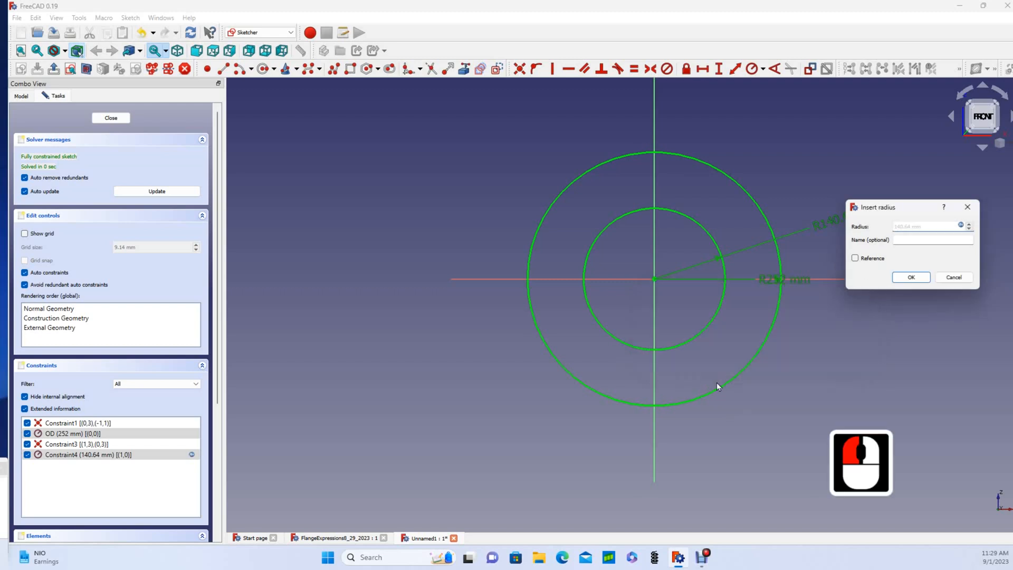
pyautogui.click(910, 276)
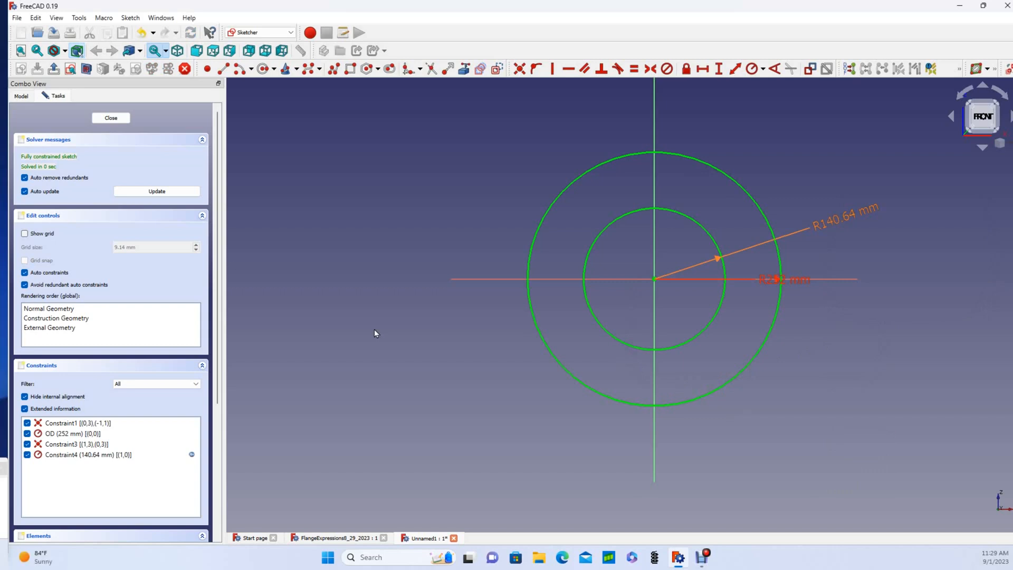
pyautogui.moveTo(691, 260)
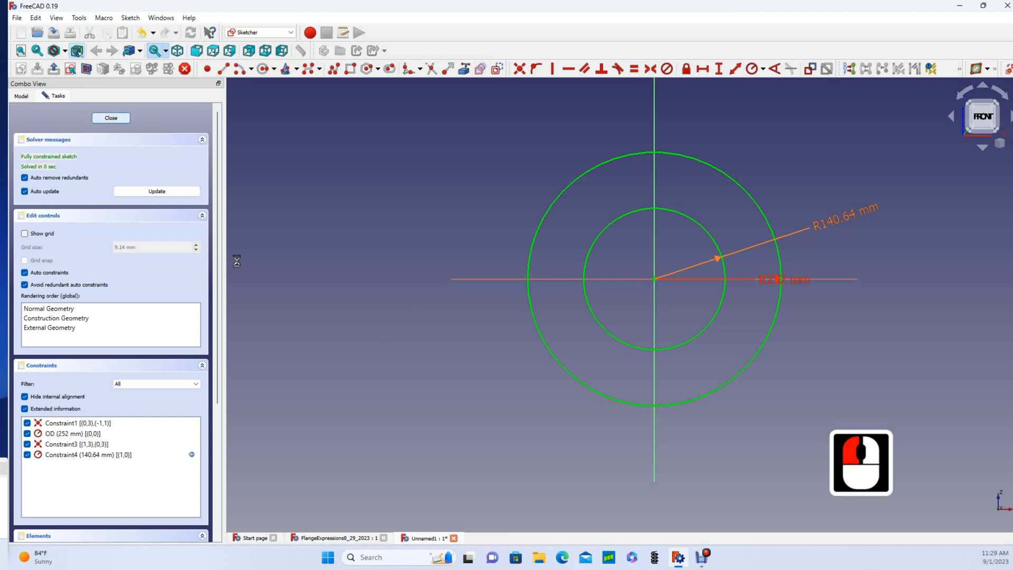
# Leave sketch editing back to the Part Design tree with Body and Sketch
pyautogui.click(110, 118)
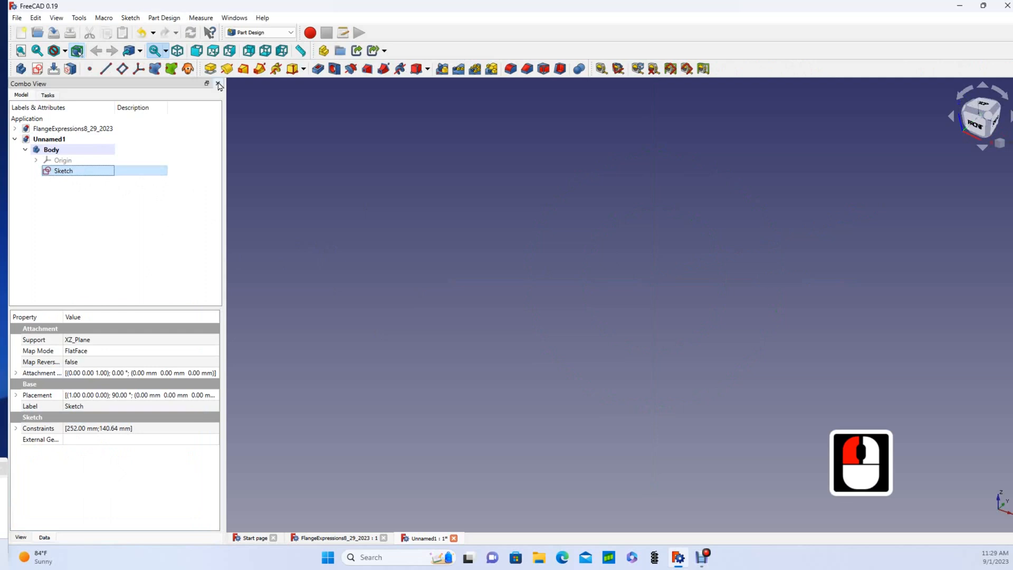
# Pad the sketch with length <<Sketch>>.Constraints.OD*0.07, giving a 17.64 mm ring
pyautogui.click(209, 68)
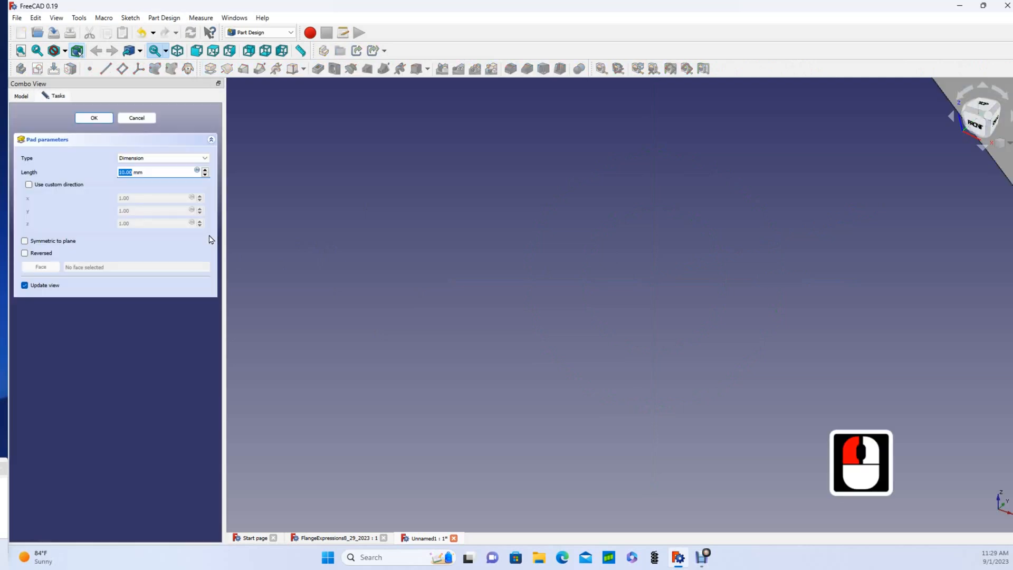
pyautogui.moveTo(147, 193)
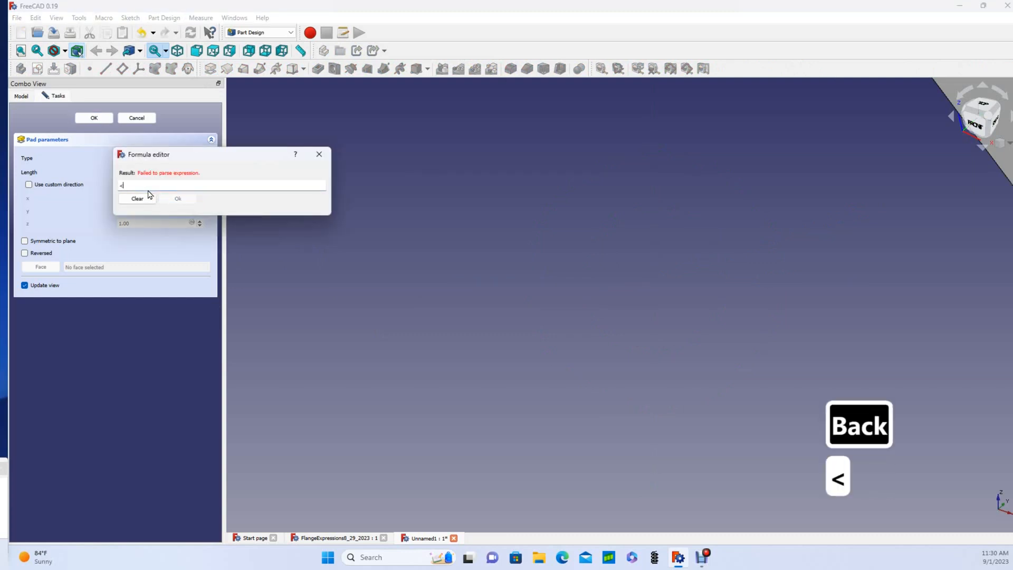
pyautogui.write('<Sketch')
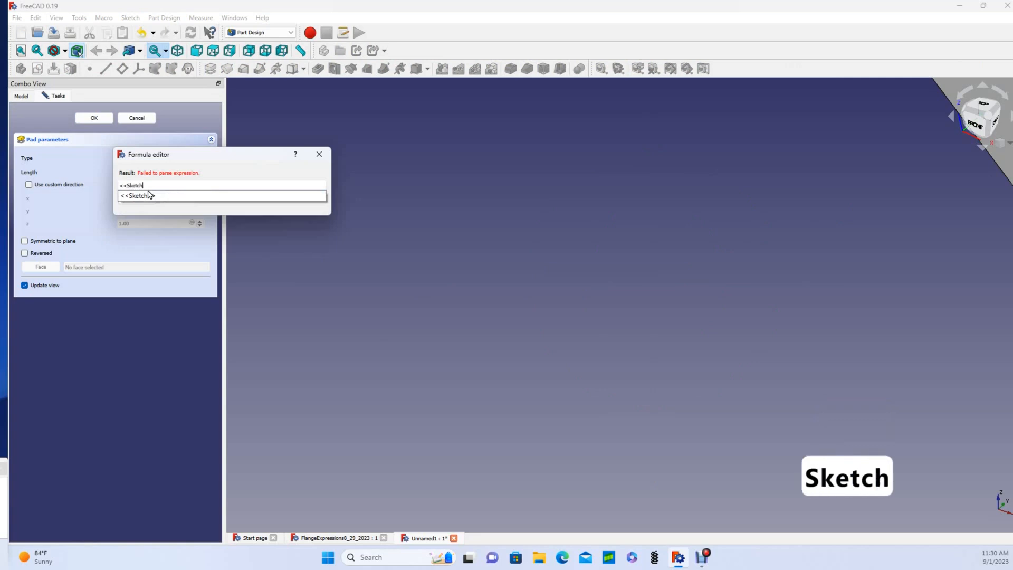
pyautogui.write('>>.')
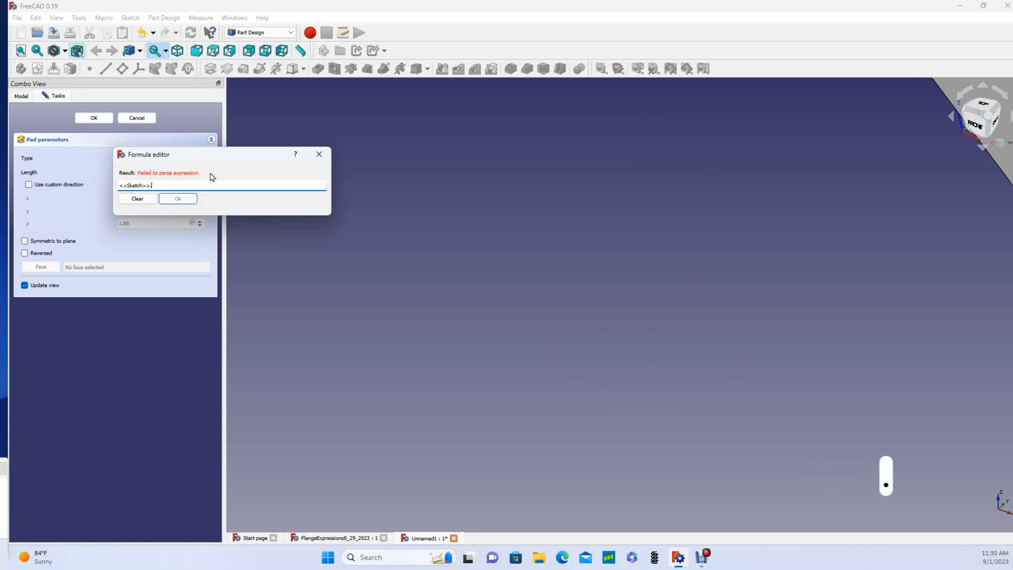
pyautogui.write('Constraints')
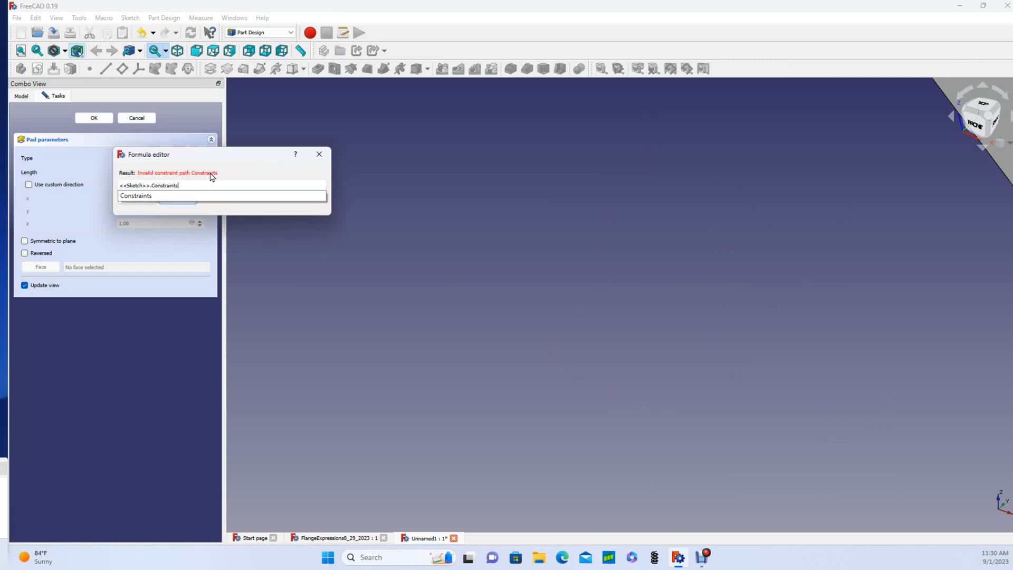
pyautogui.write('OD*')
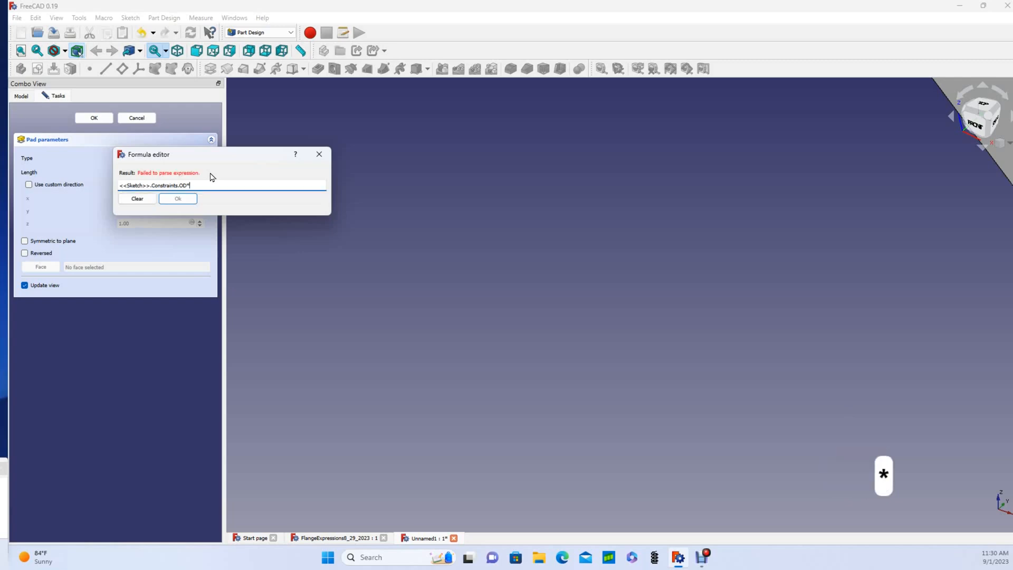
pyautogui.write('0.0')
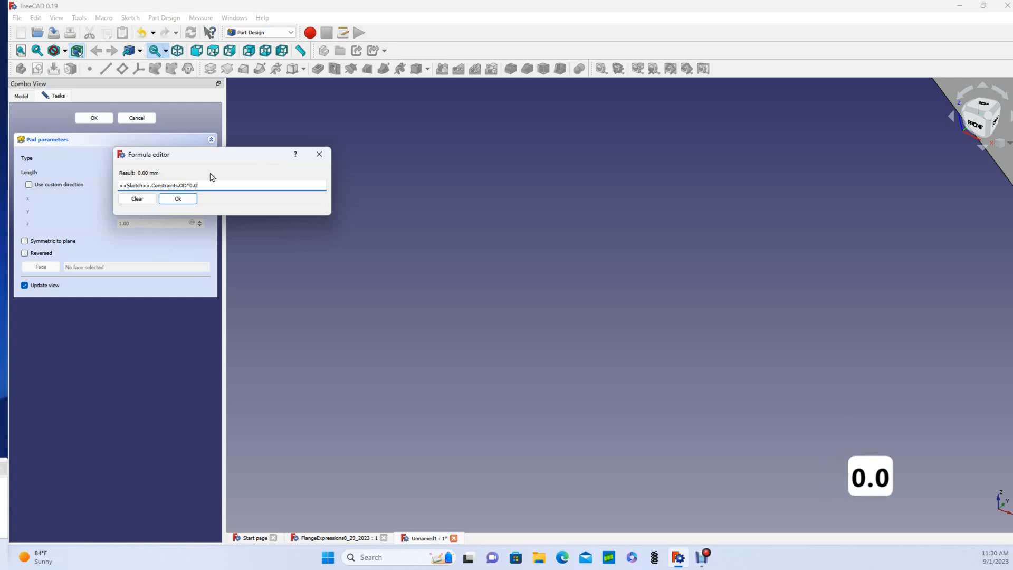
pyautogui.write('7')
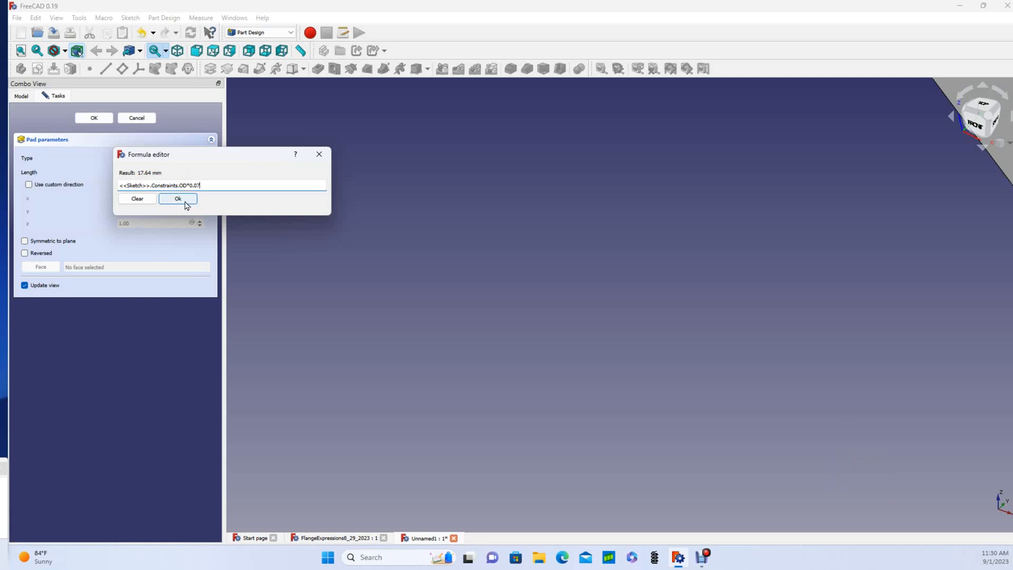
pyautogui.click(178, 198)
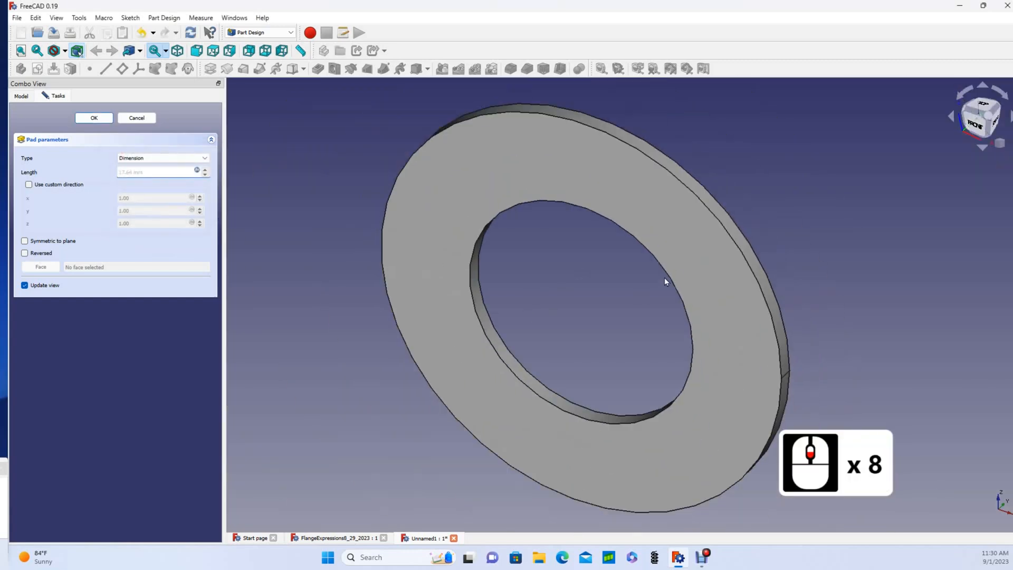
pyautogui.scroll(-3)
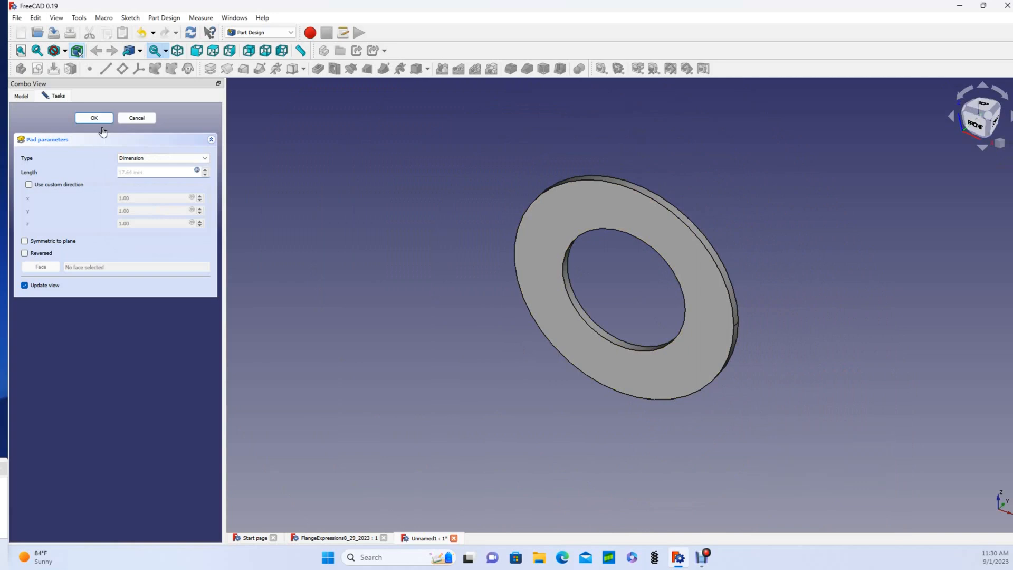
pyautogui.click(94, 118)
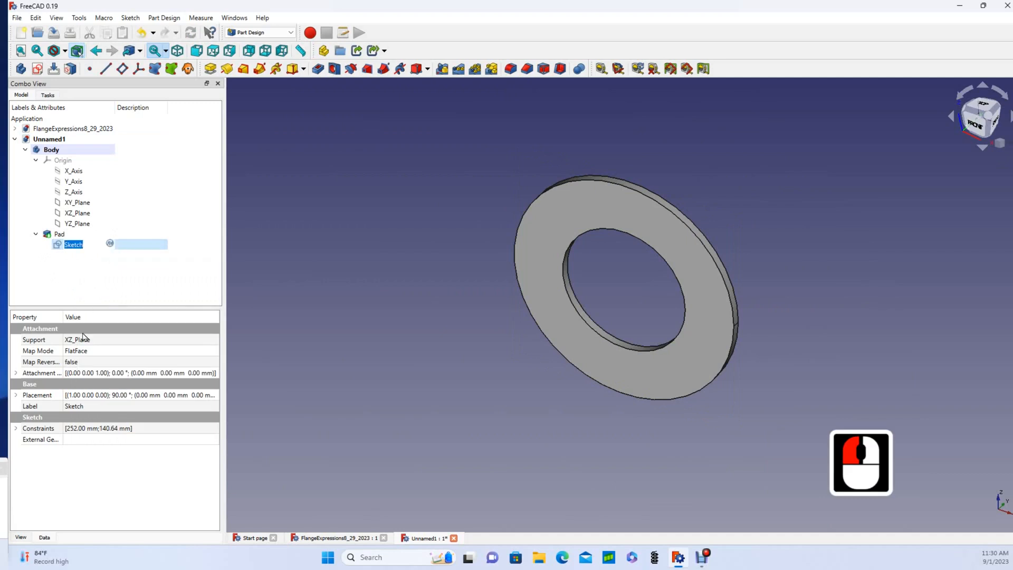
# Rename the sketch to FlangeBase
pyautogui.write('FlangeBase')
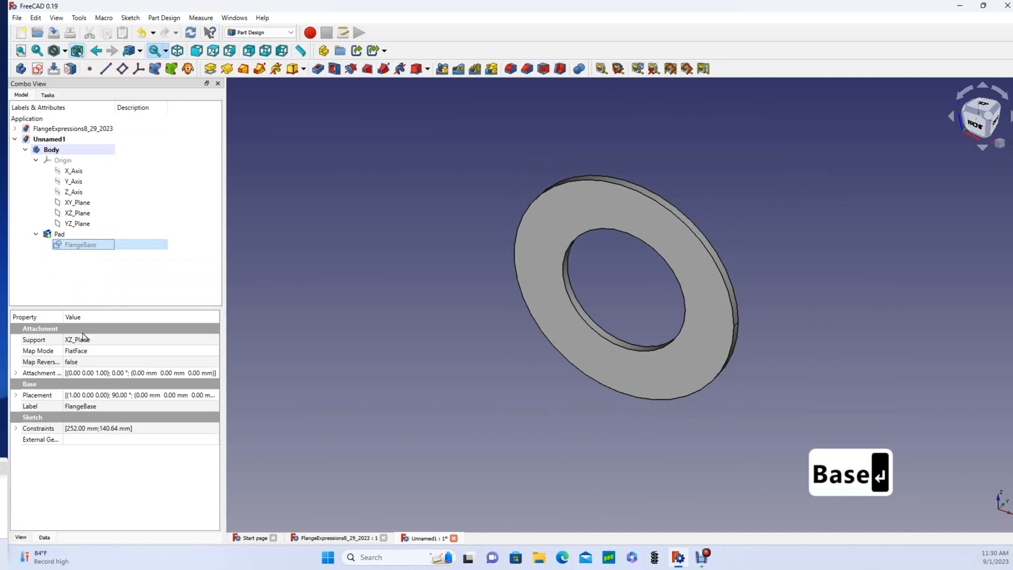
pyautogui.click(59, 233)
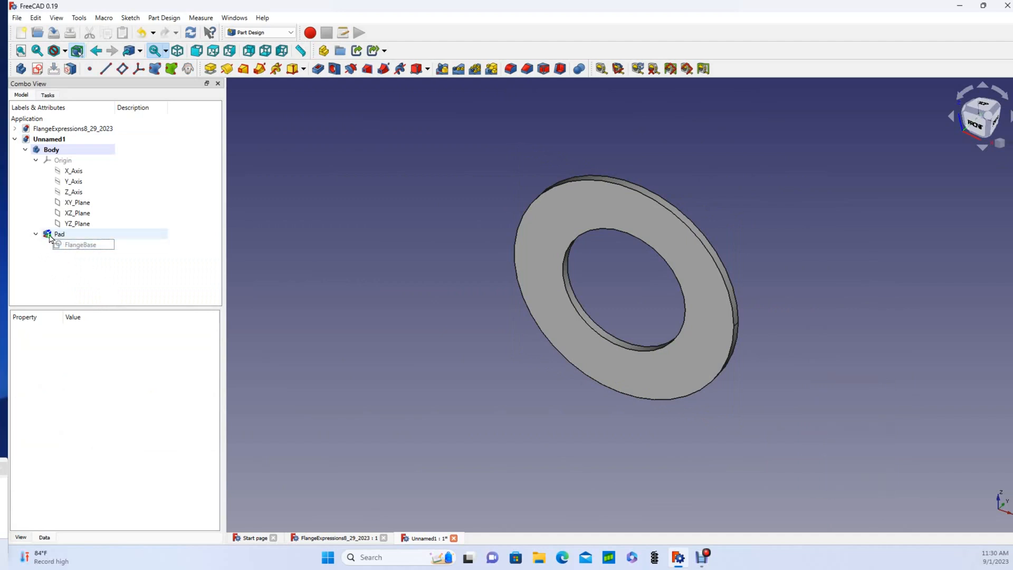
# Trim the Pad length expression to <<FlangeBase>>.Constraints.OD * 0.0700, keeping 17.64 mm, and confirm
pyautogui.rightClick(59, 233)
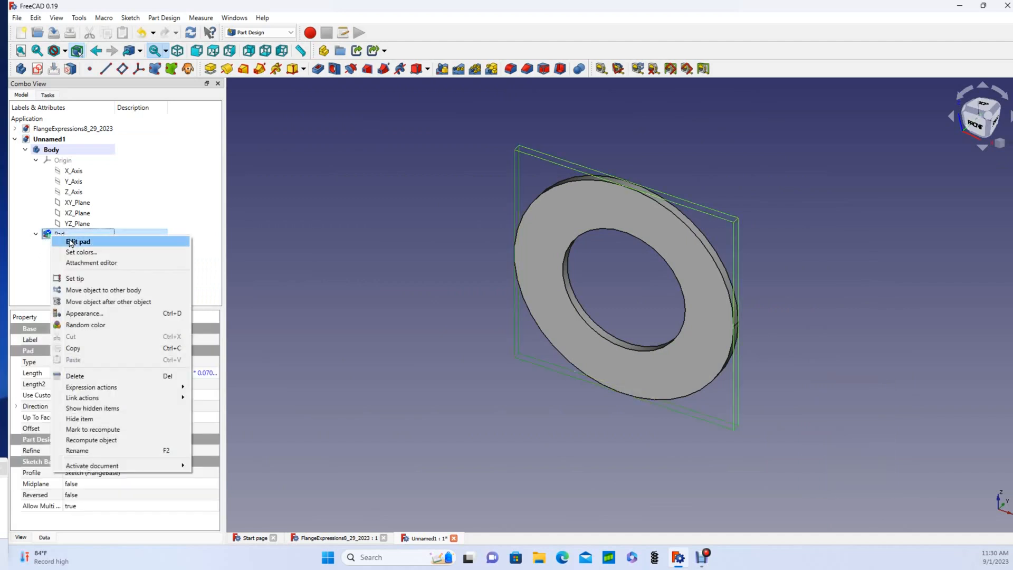
pyautogui.click(77, 241)
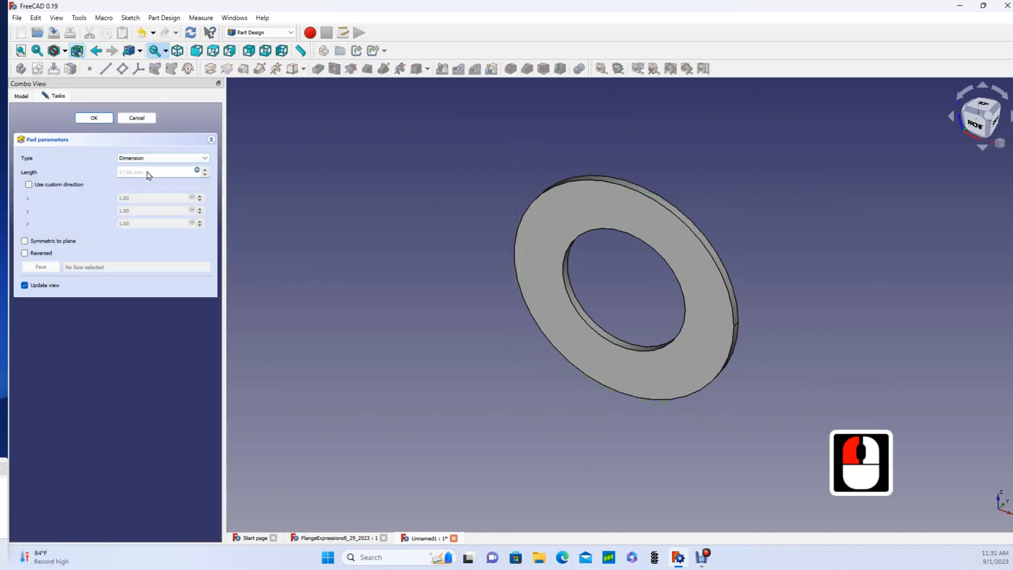
pyautogui.click(196, 170)
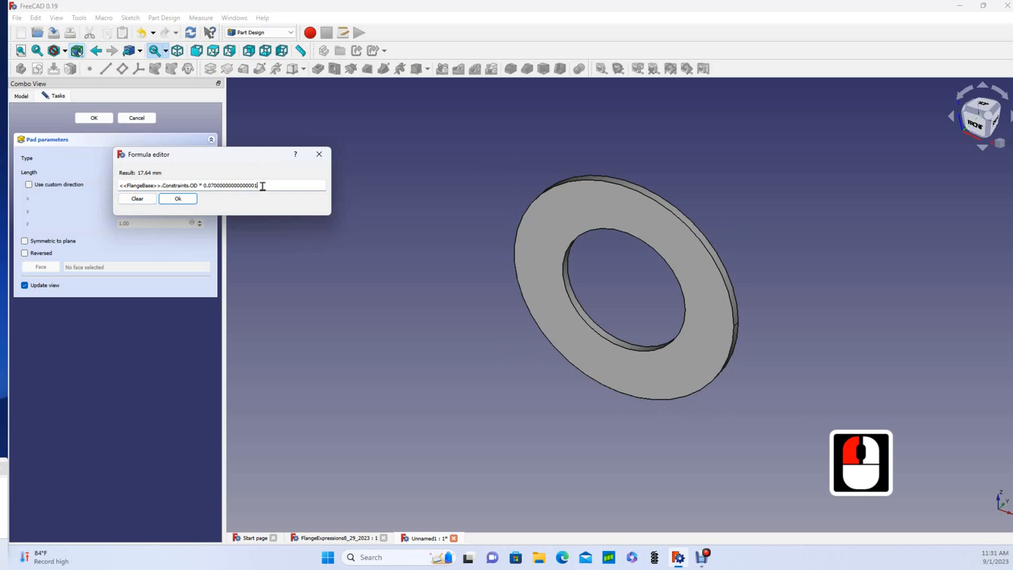
pyautogui.press('Backspace')
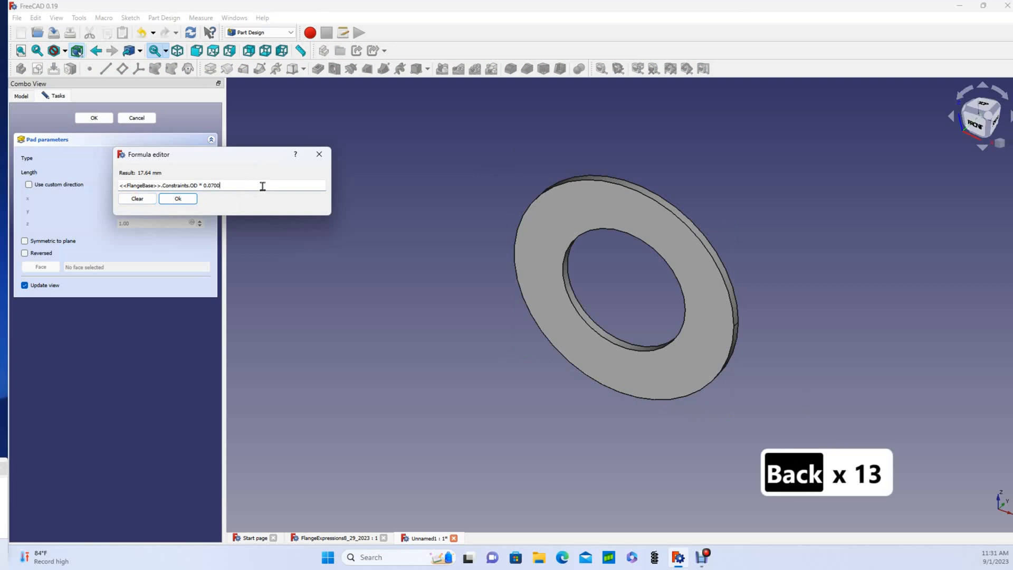
pyautogui.click(178, 199)
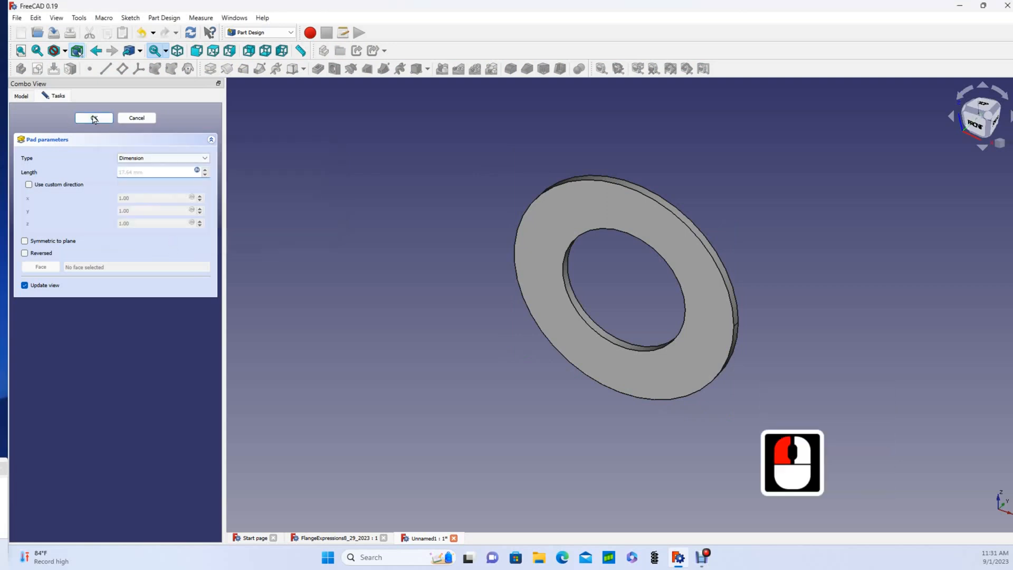
pyautogui.click(94, 117)
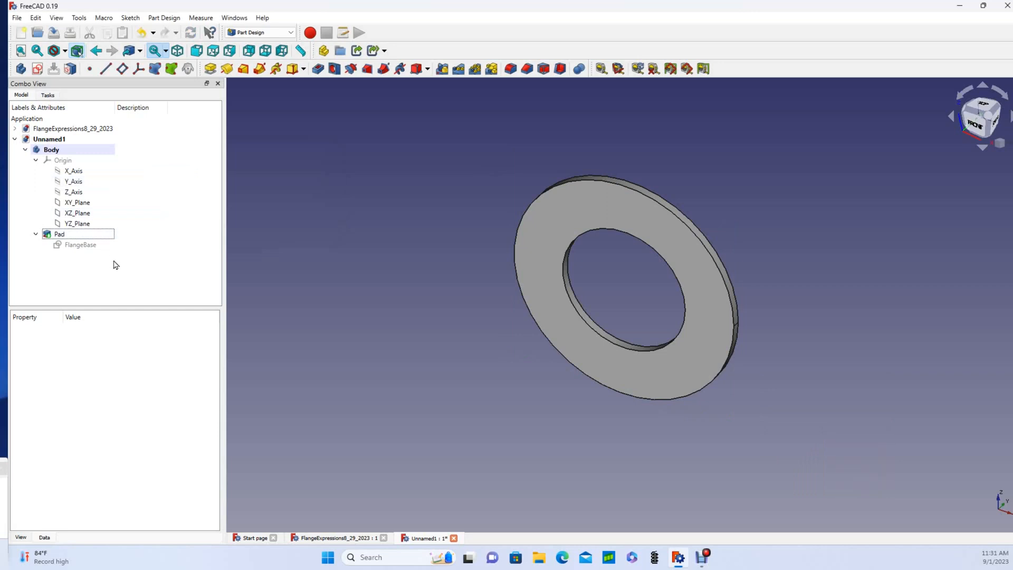